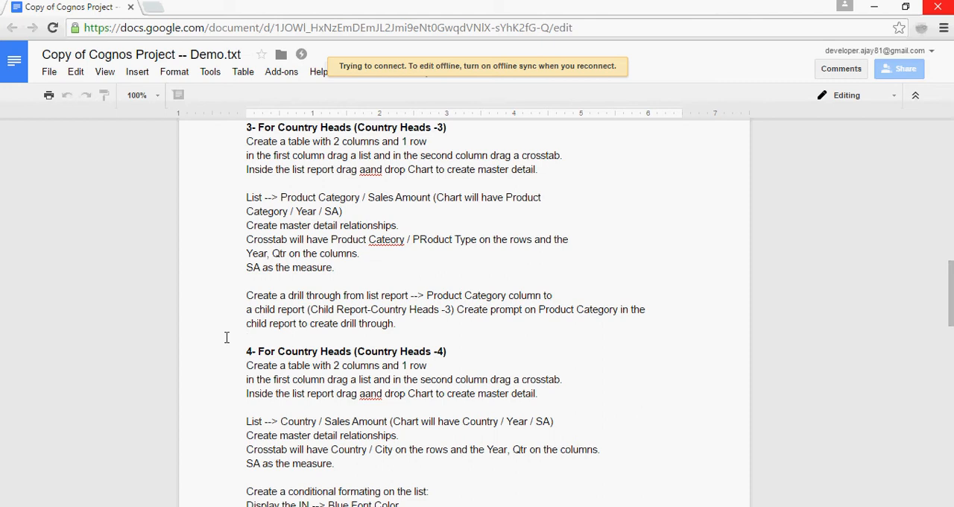
mouse_move(384, 325)
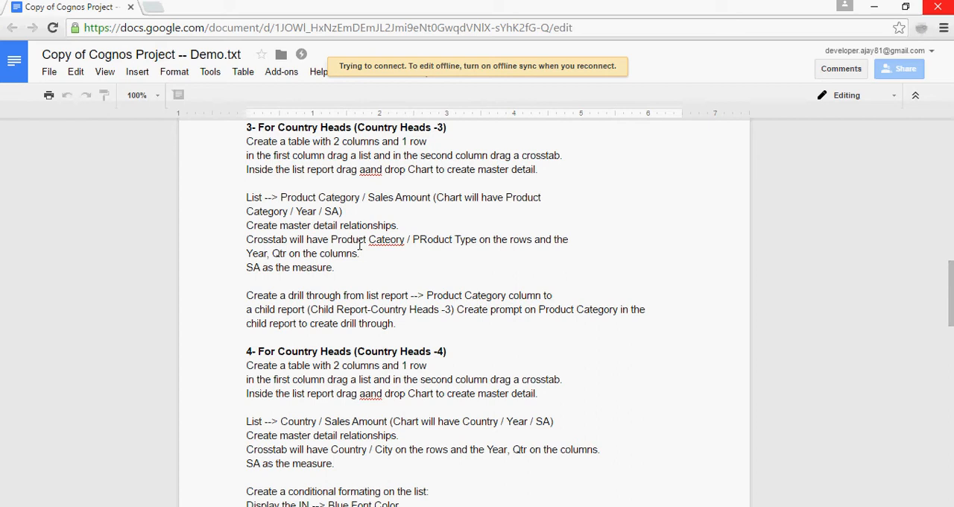
mouse_move(277, 252)
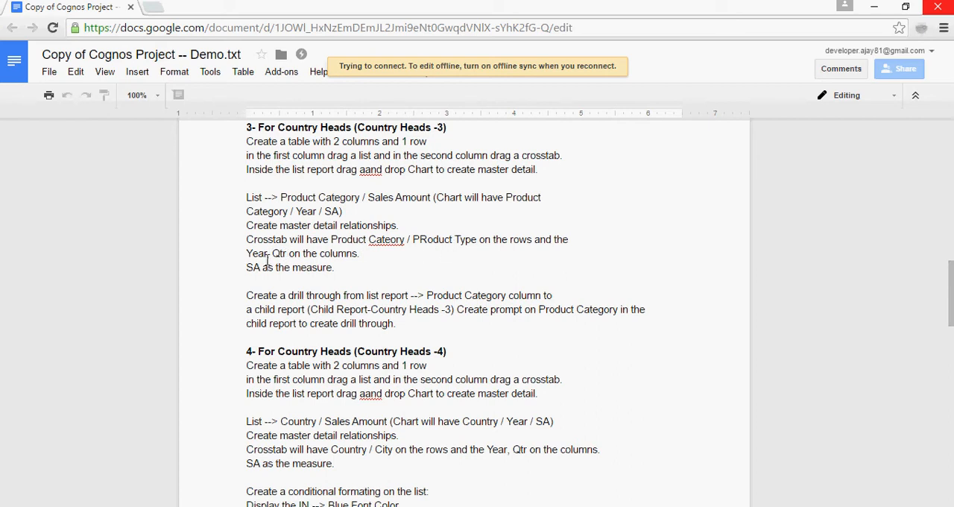
mouse_move(408, 286)
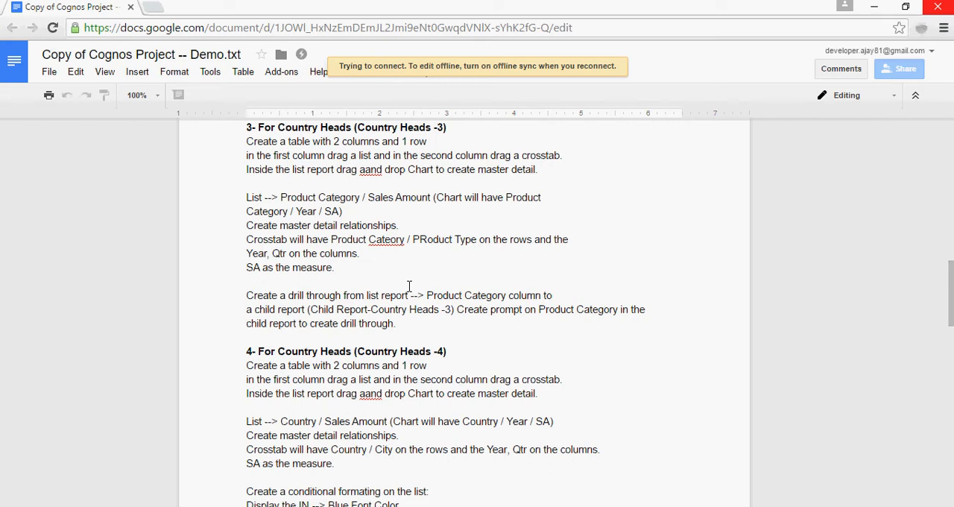
mouse_move(486, 352)
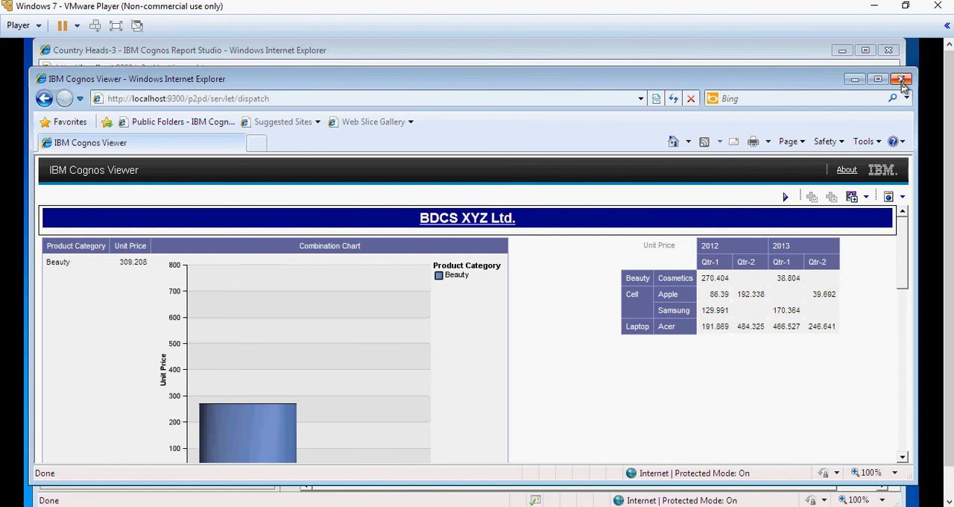
Step: Close the Country Heads-3 viewer and start a new report from the Report Template in Public Folders > Reports
click(902, 79)
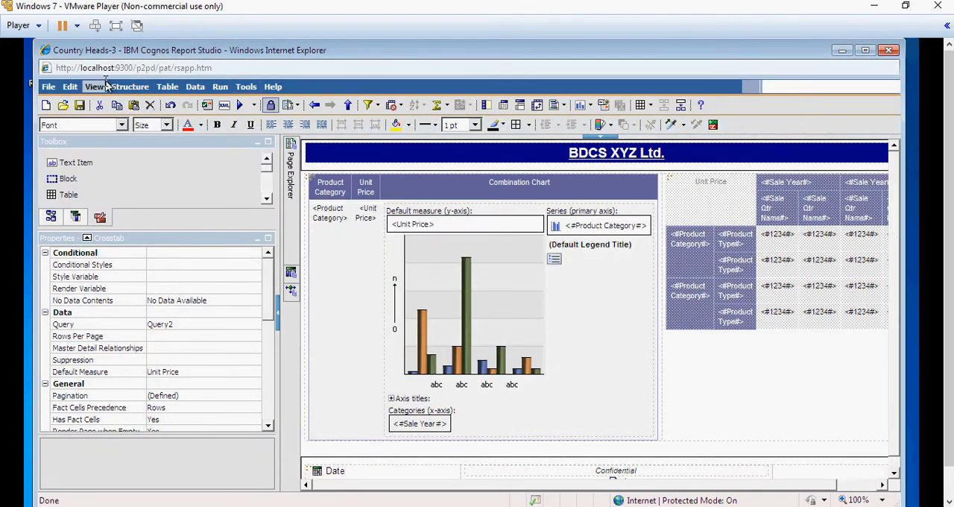
click(79, 104)
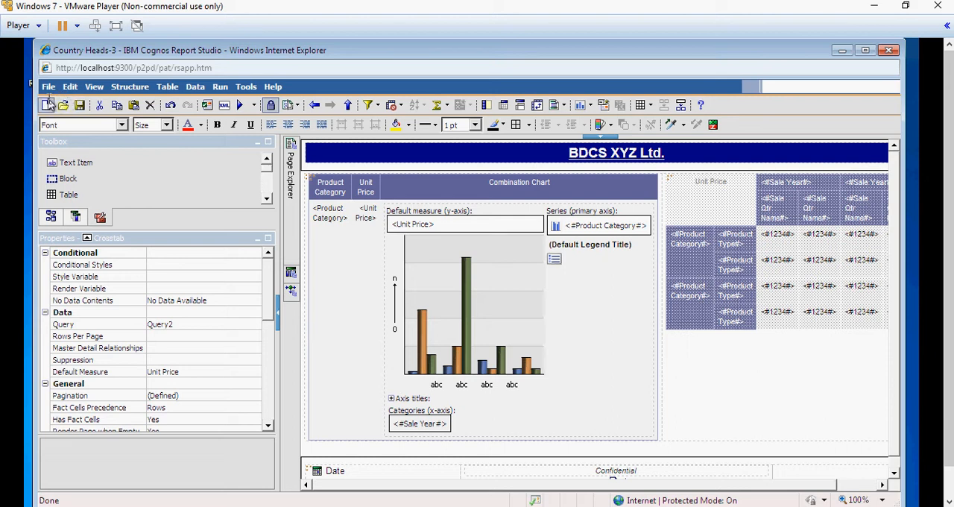
click(46, 105)
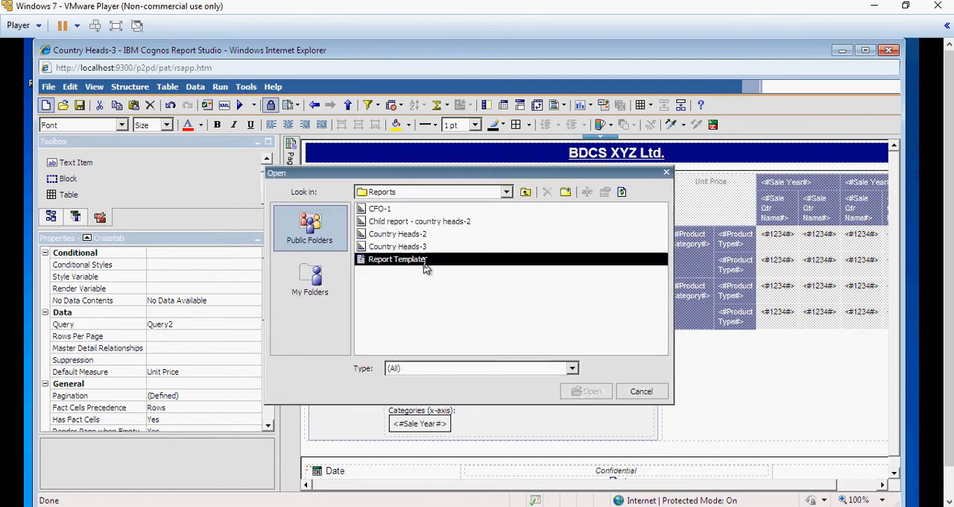
click(591, 390)
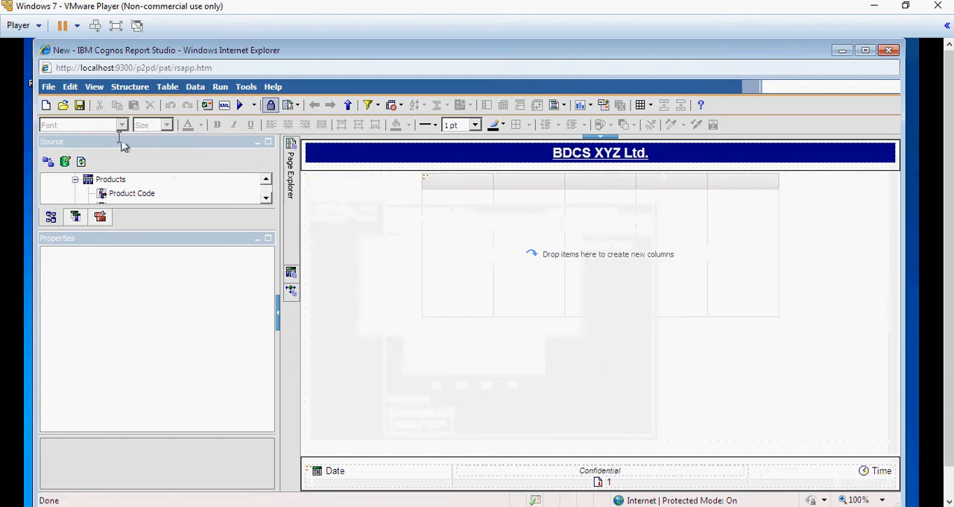
Step: Save As, reuse 'Child report - country heads-2' and change the 2 to 3, saving into Reports
click(48, 87)
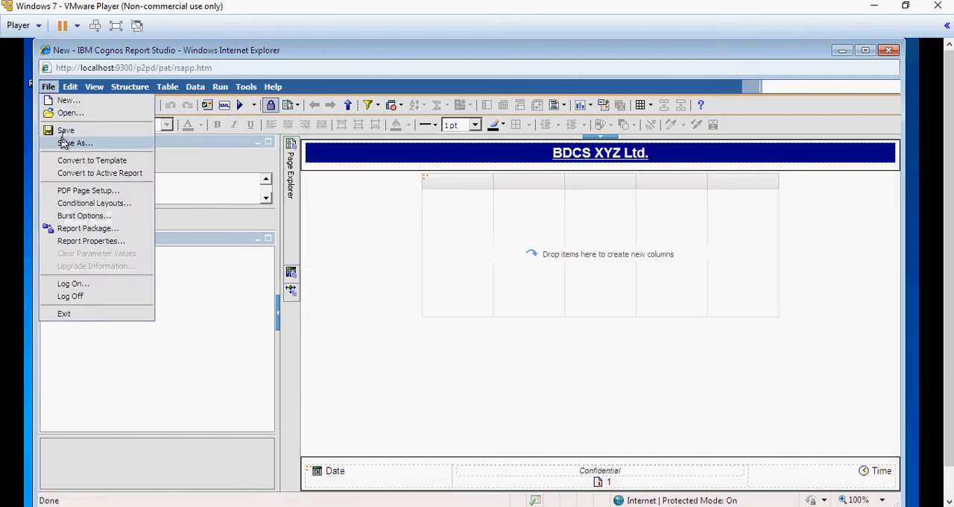
click(75, 143)
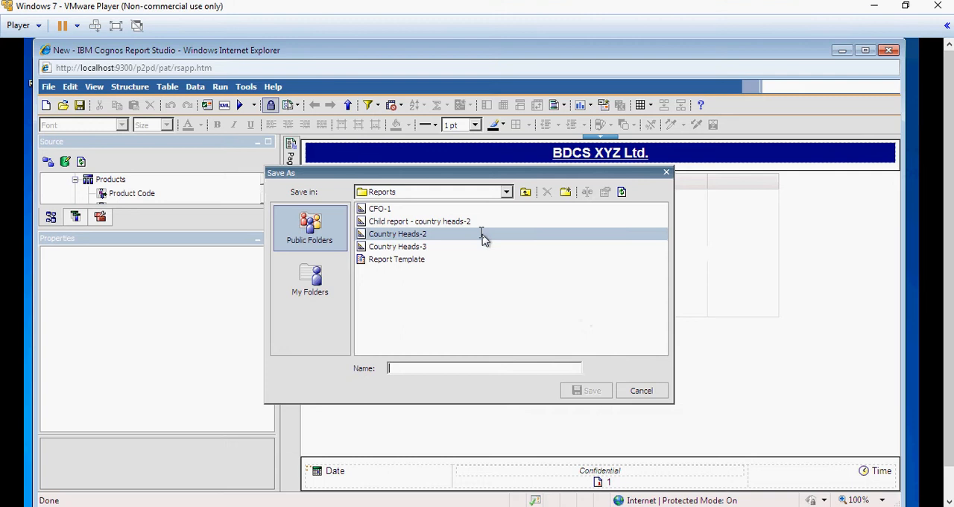
click(419, 220)
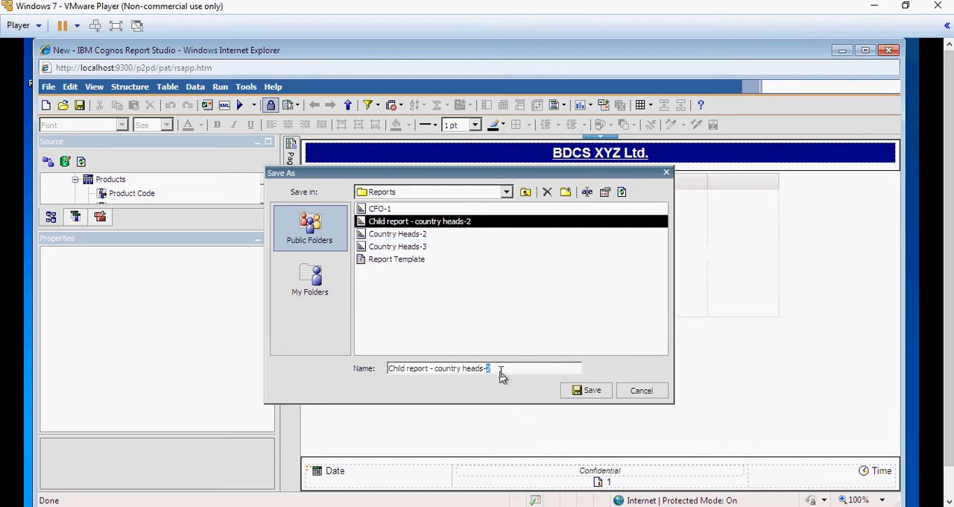
text(3)
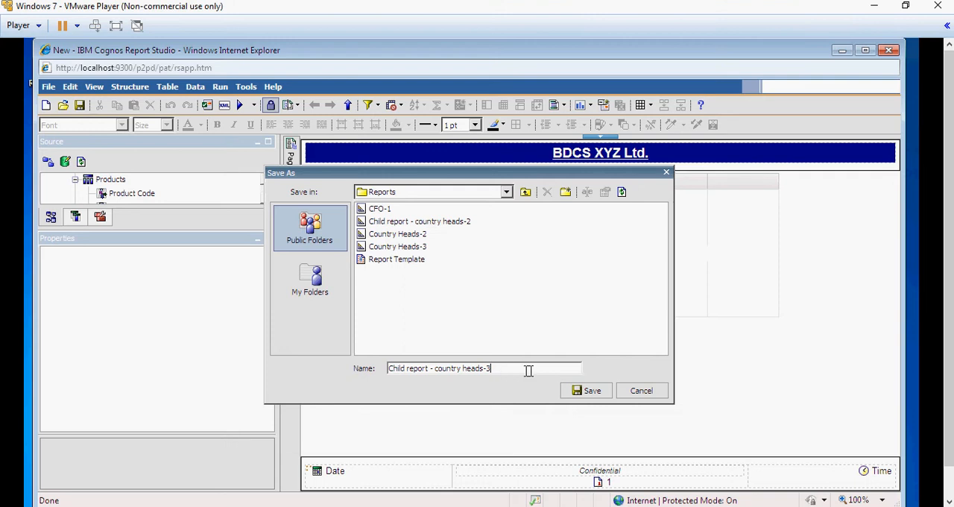
click(587, 390)
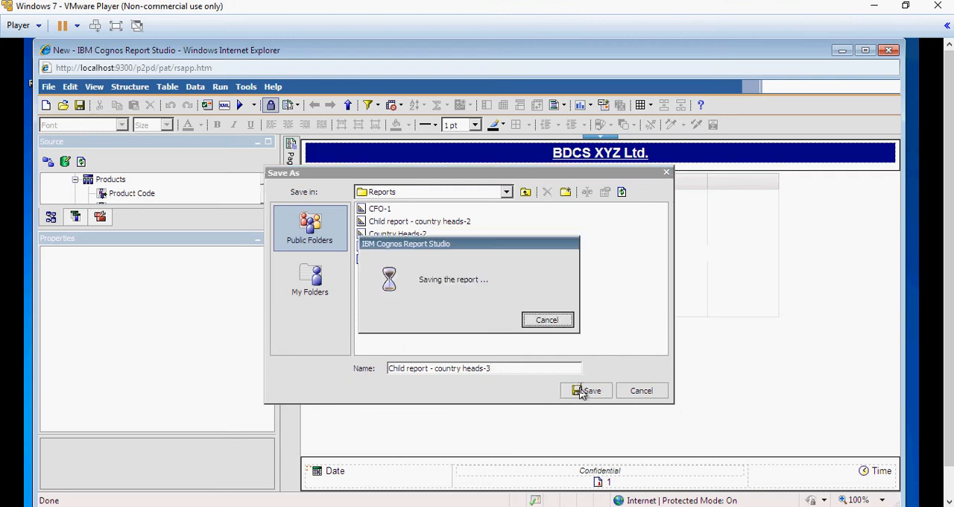
click(587, 390)
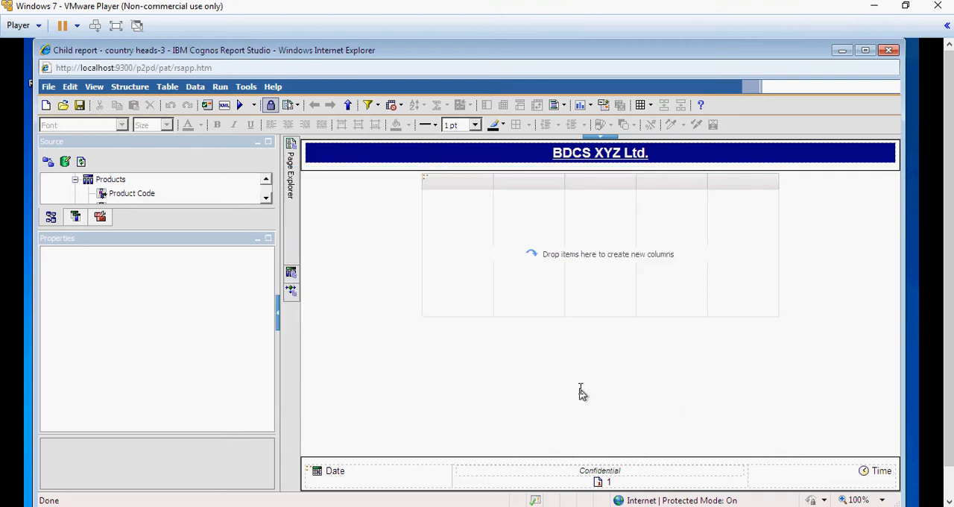
mouse_move(92, 158)
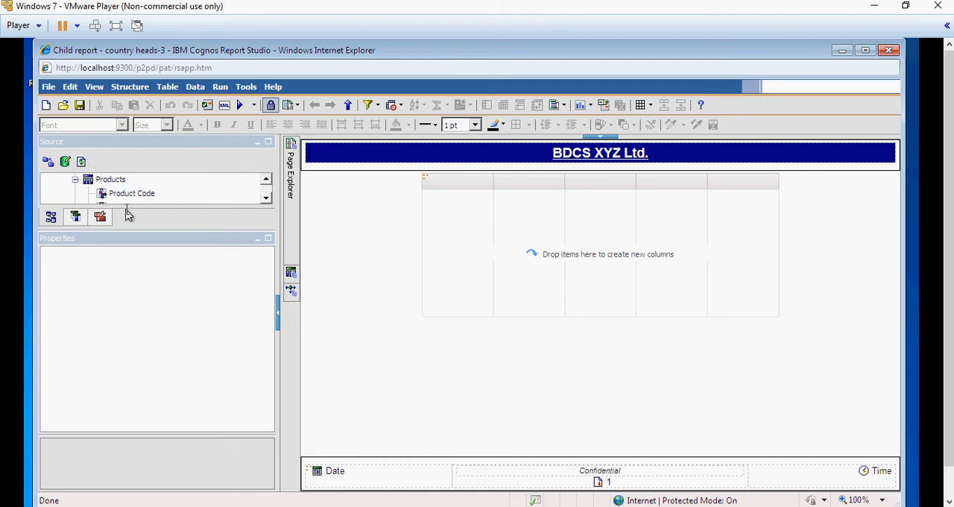
mouse_move(131, 230)
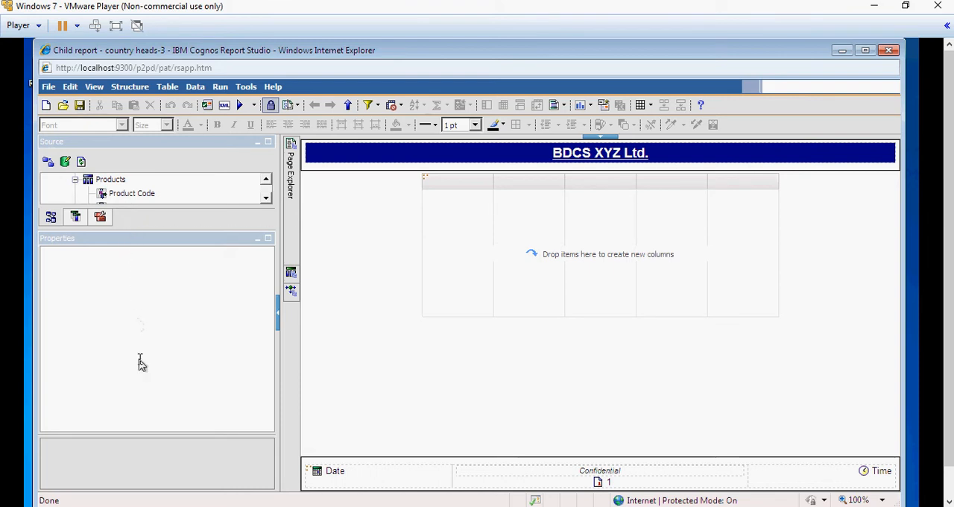
mouse_move(163, 237)
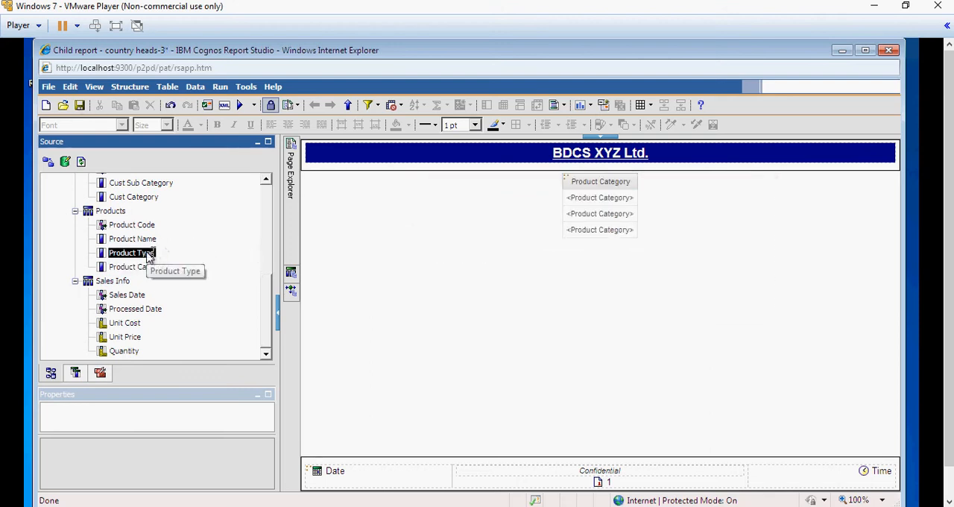
mouse_move(237, 322)
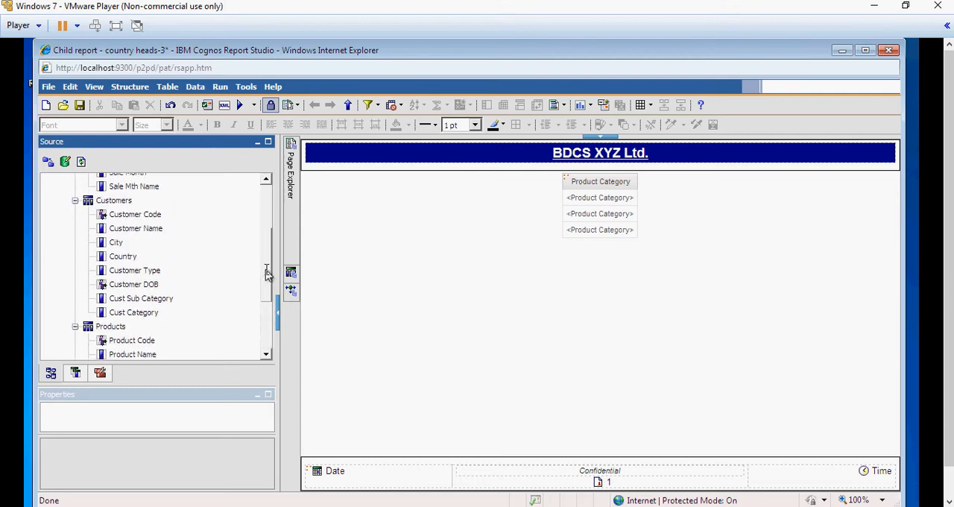
Step: Add Country, Sale Year, Sale Quarter and Unit Price from the Source tree into the list
click(122, 256)
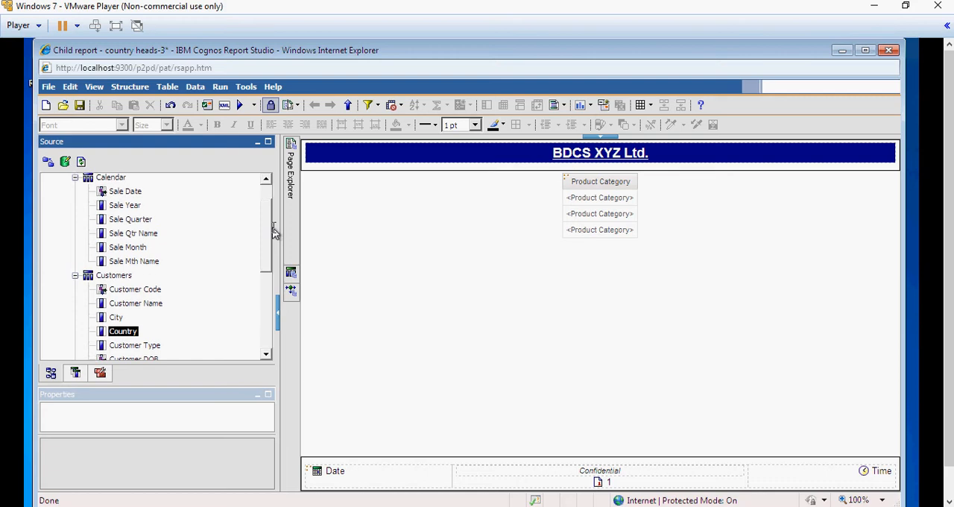
click(125, 206)
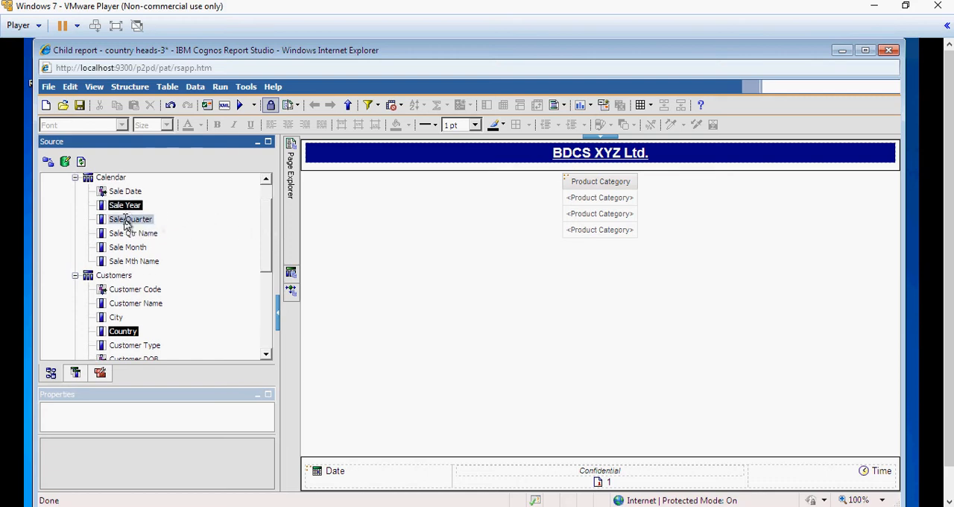
click(131, 218)
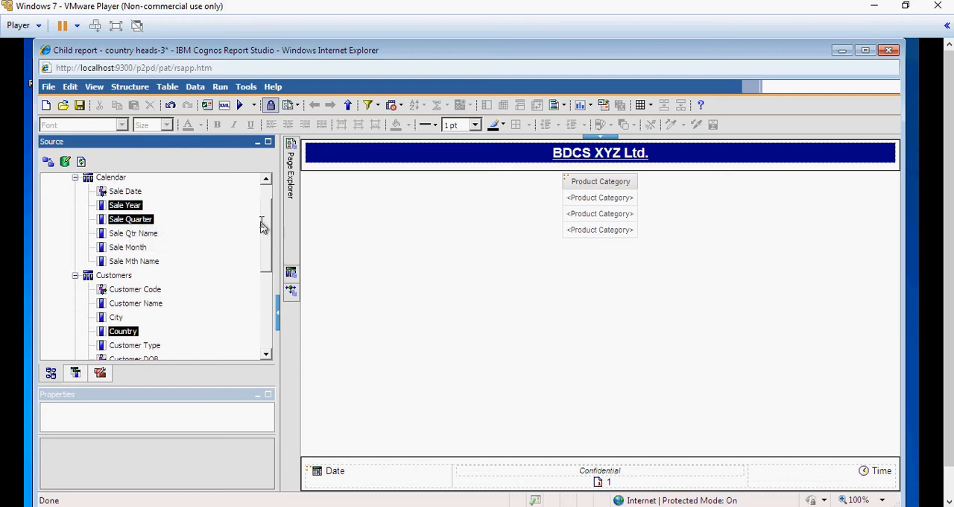
scroll(down, 3)
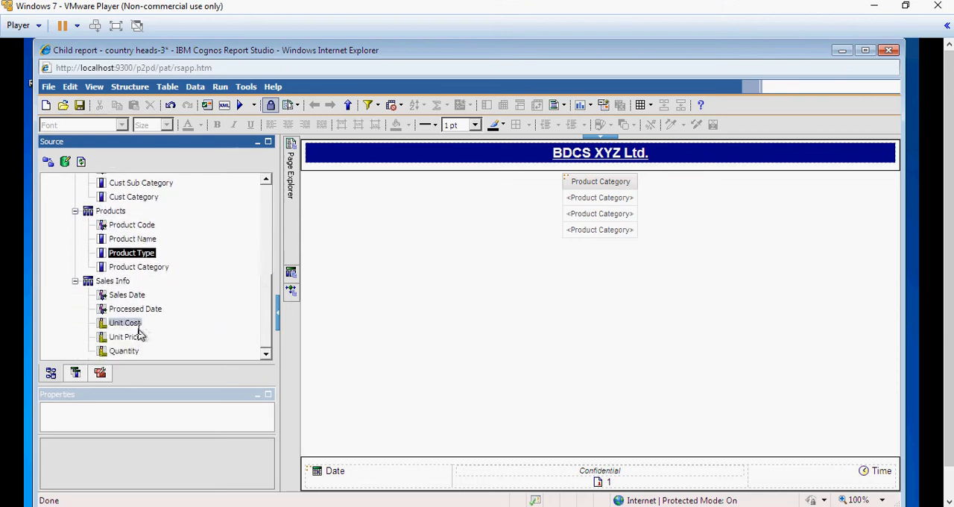
click(125, 337)
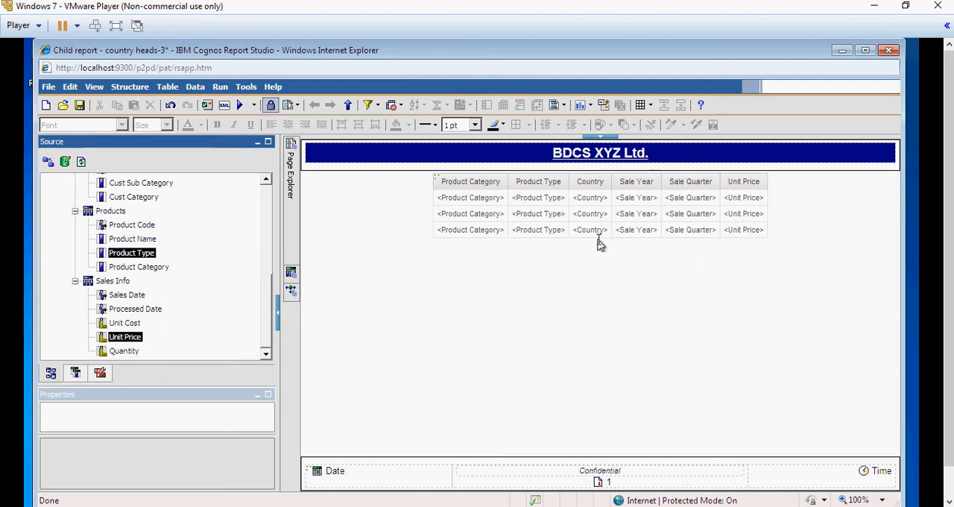
mouse_move(633, 260)
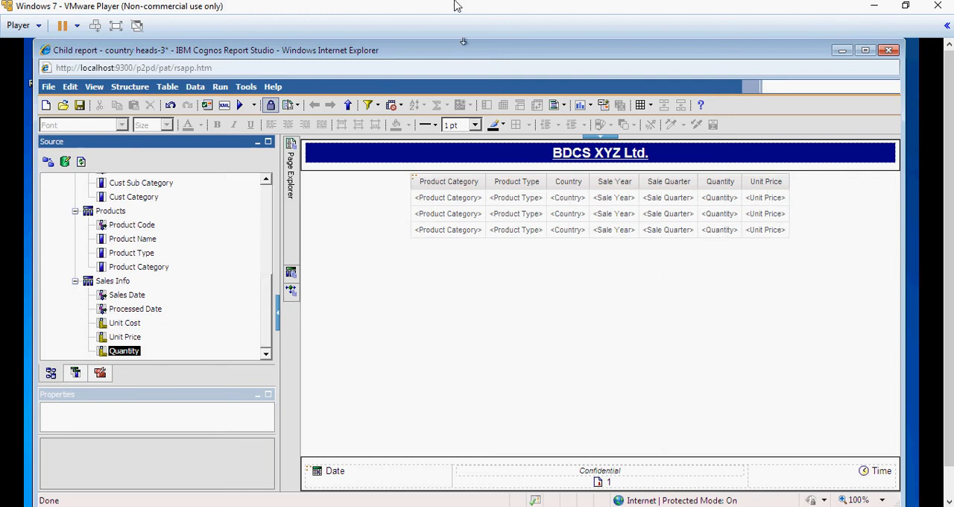
mouse_move(450, 247)
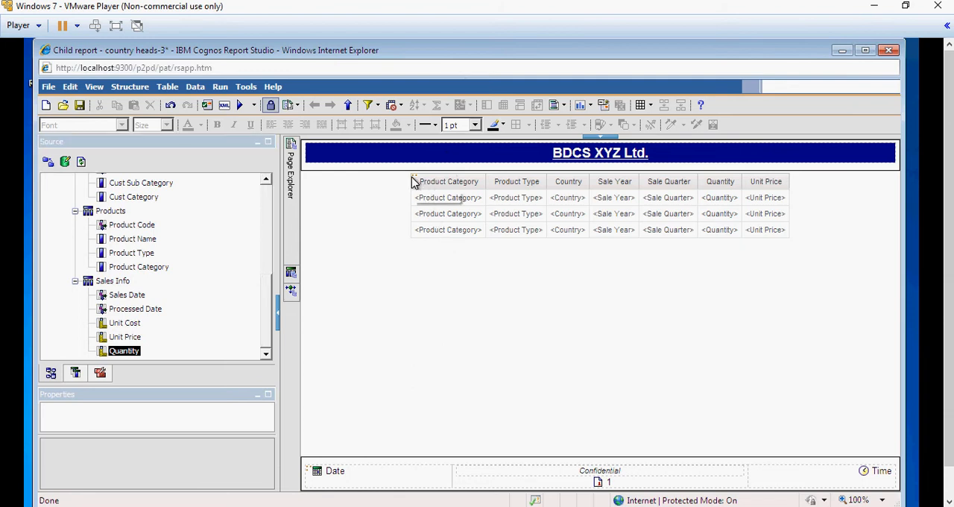
Step: Apply the Modern table style to the list via Style > Apply Table Style
right_click(448, 182)
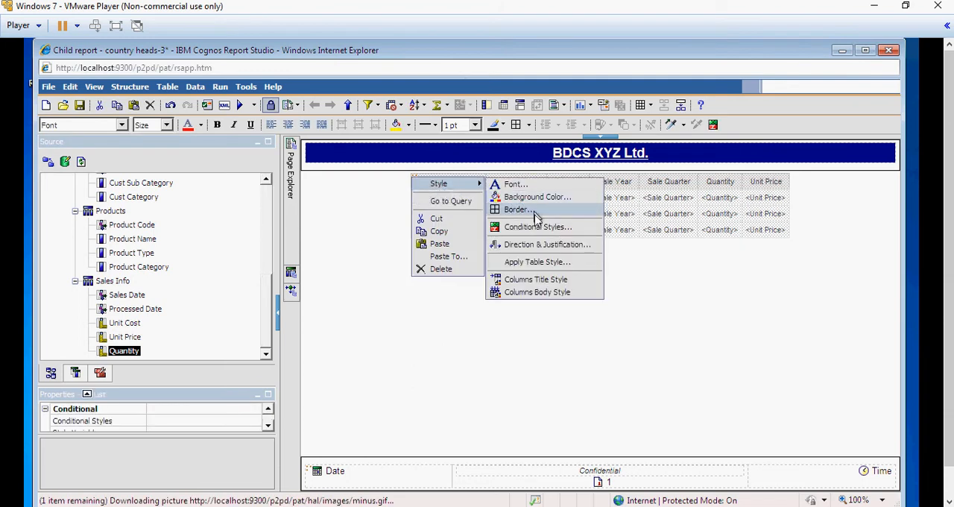
click(536, 263)
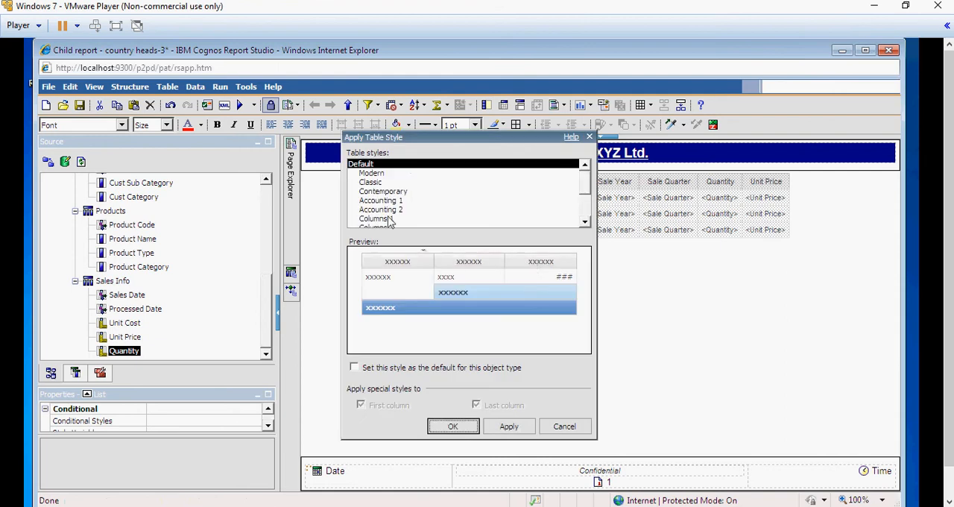
click(370, 182)
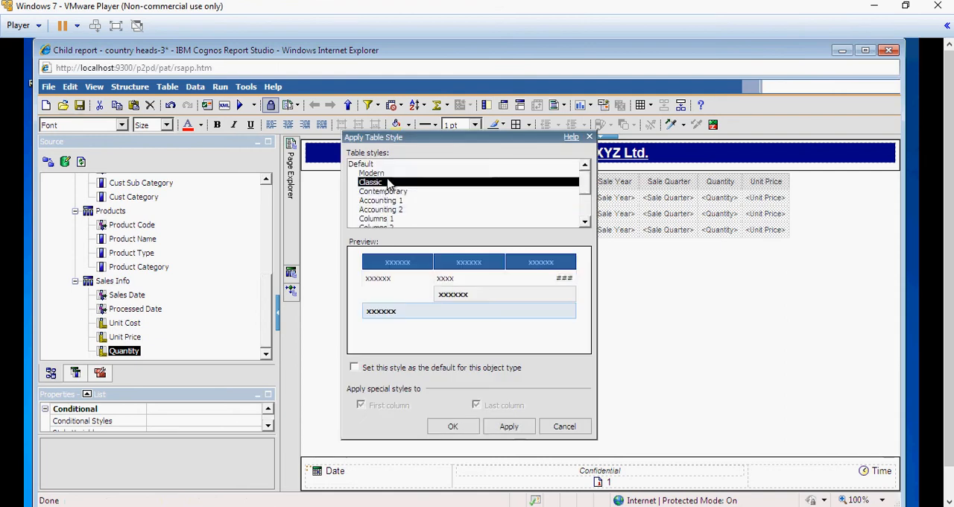
click(371, 173)
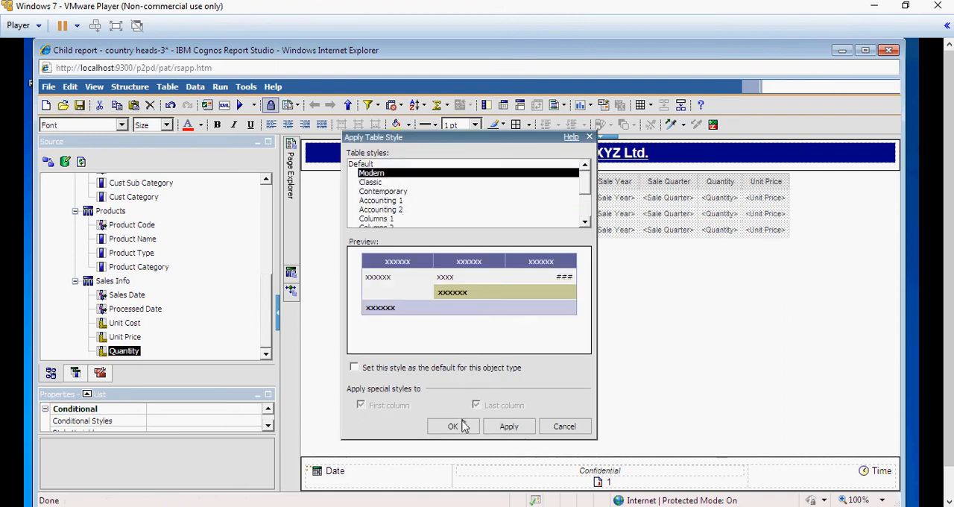
click(453, 427)
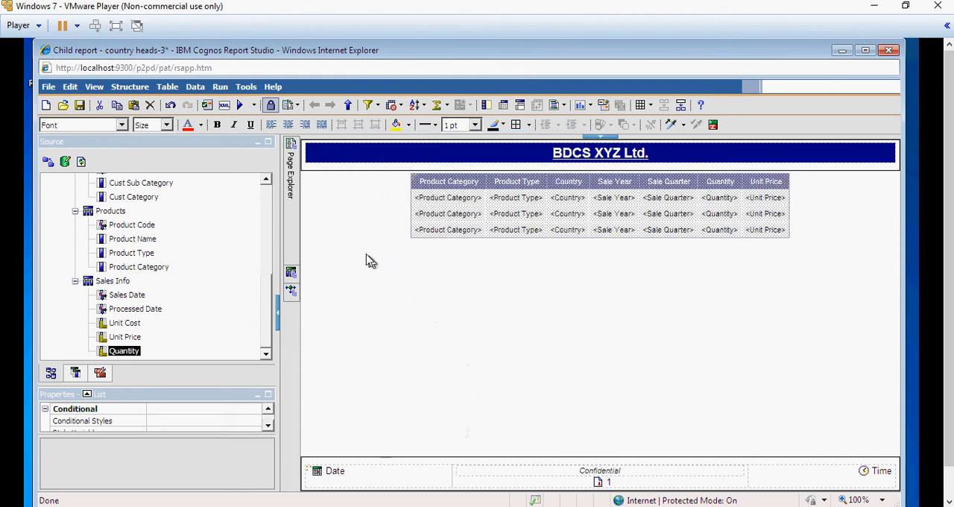
mouse_move(146, 143)
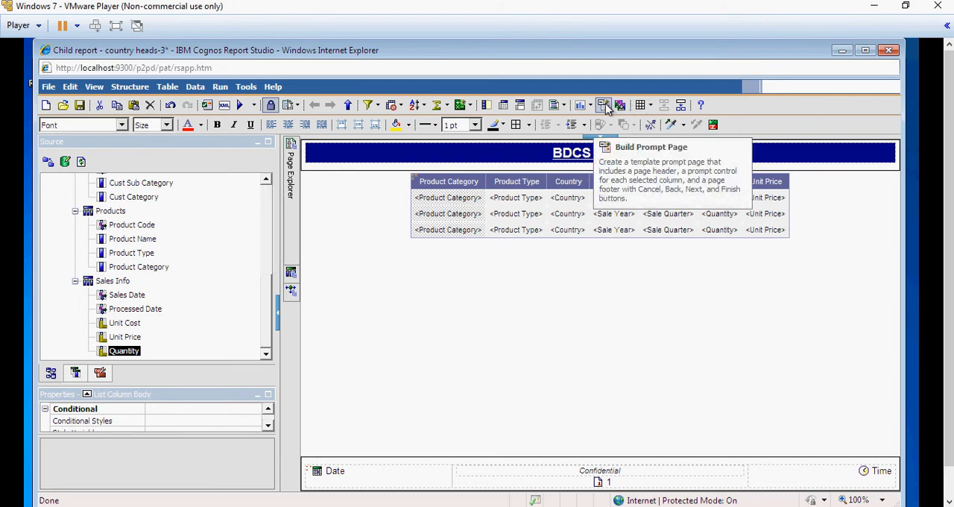
Step: Build a prompt page for the selected Product Category column
click(605, 104)
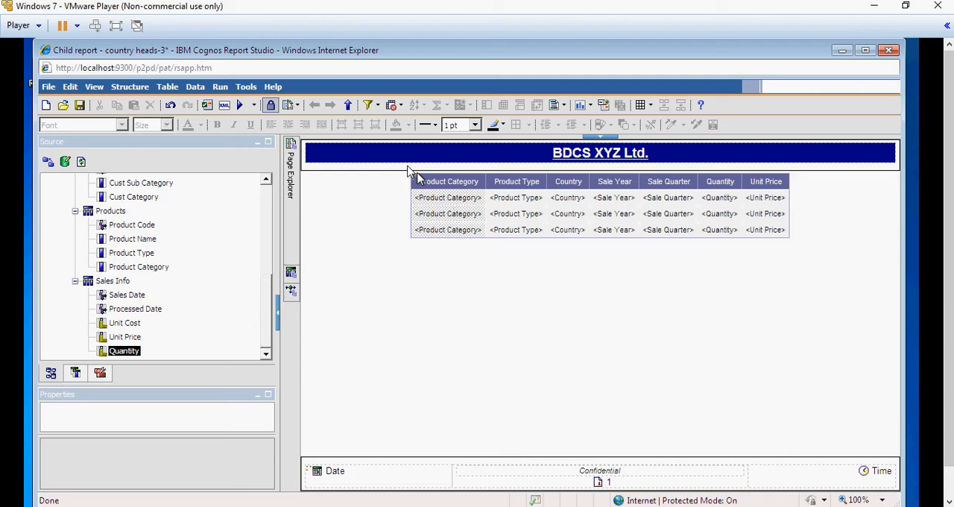
click(366, 104)
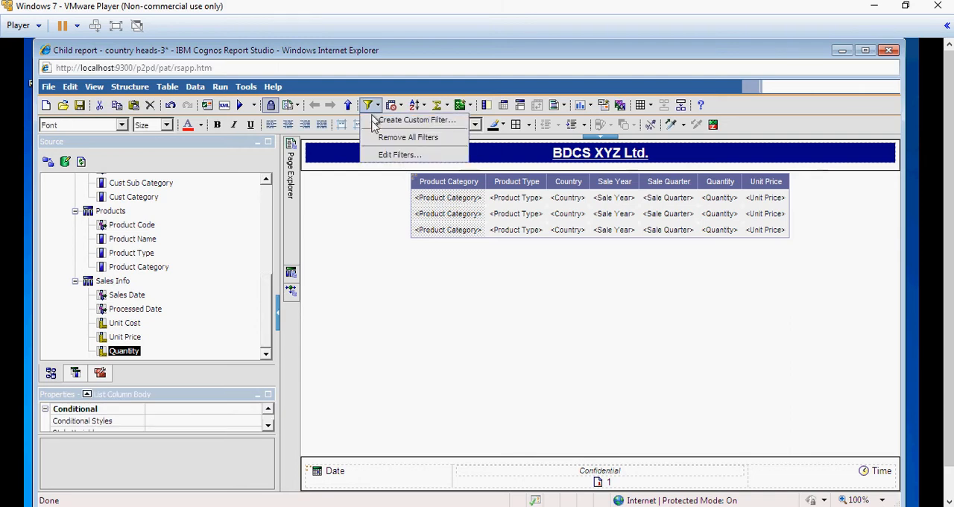
click(399, 154)
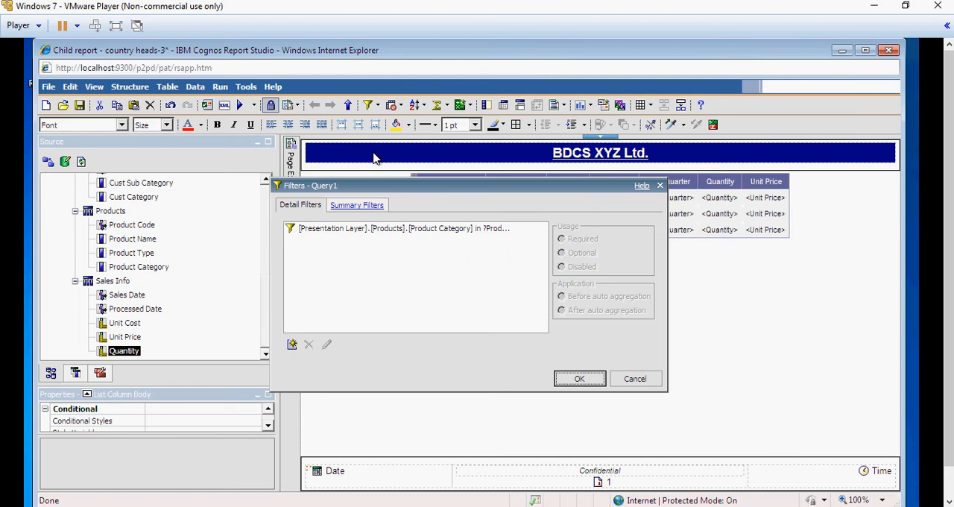
mouse_move(600, 355)
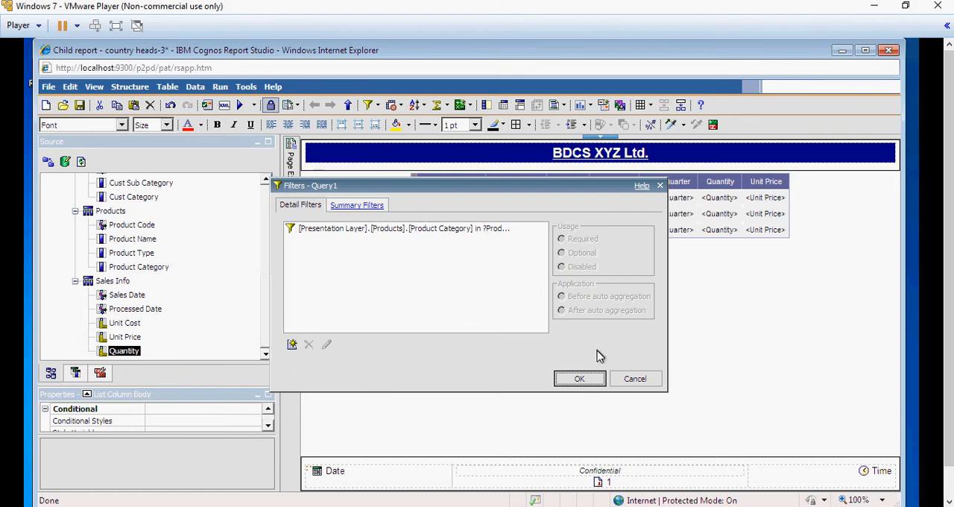
click(578, 379)
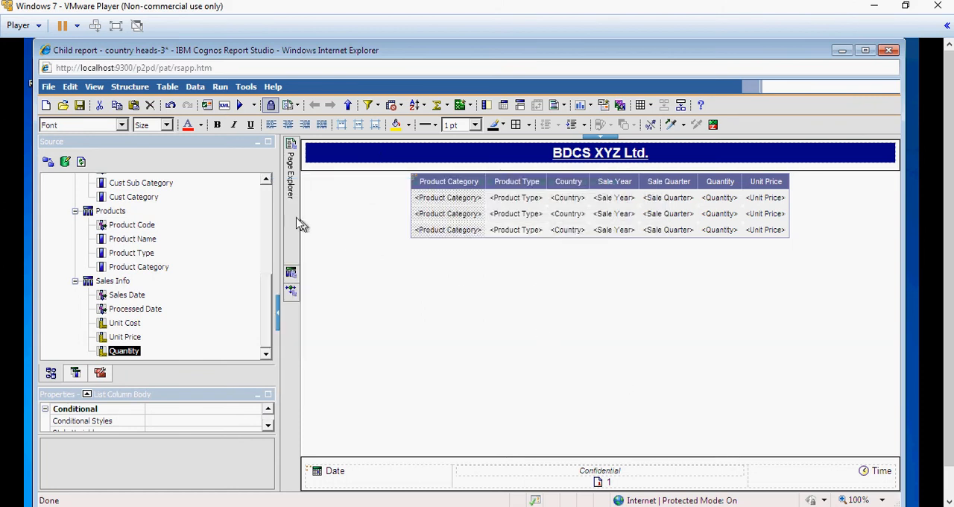
Step: Confirm Prompt Page1 exists in Page Explorer and run the child report
click(290, 164)
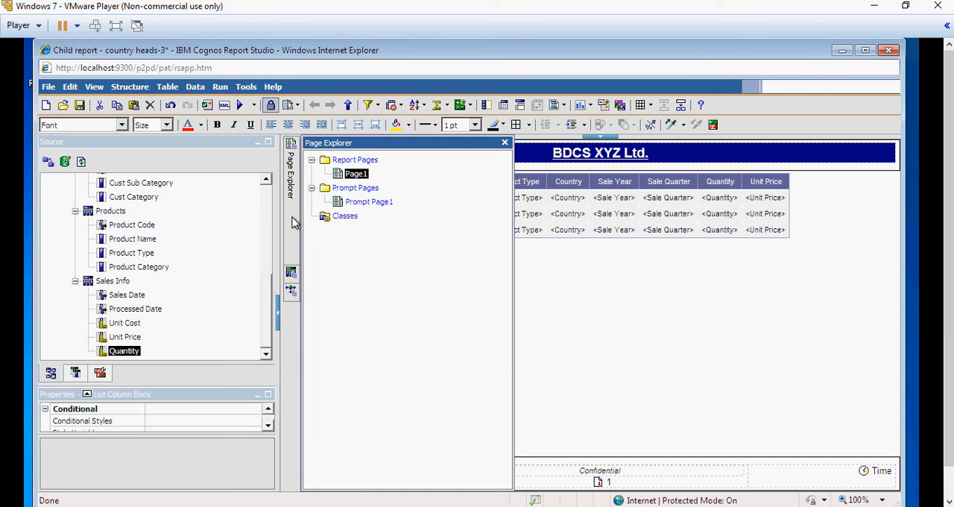
mouse_move(301, 248)
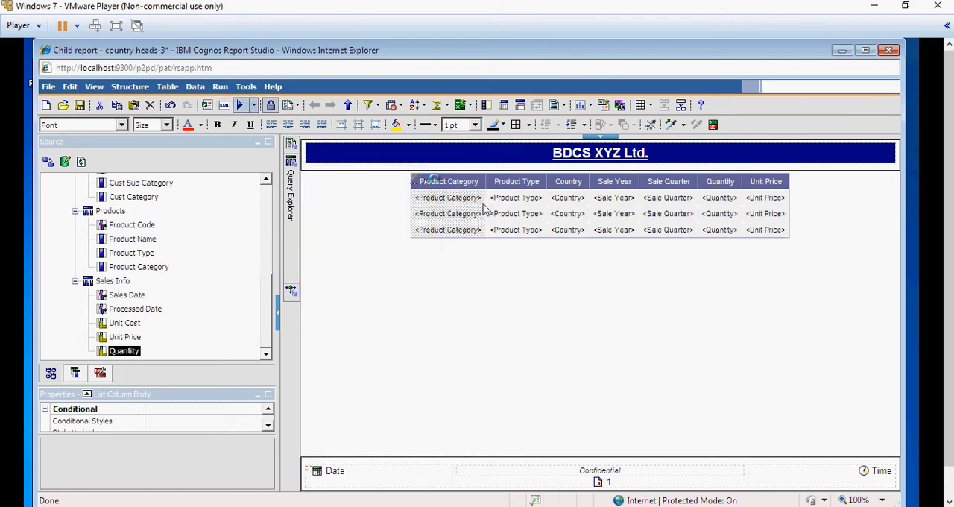
click(238, 104)
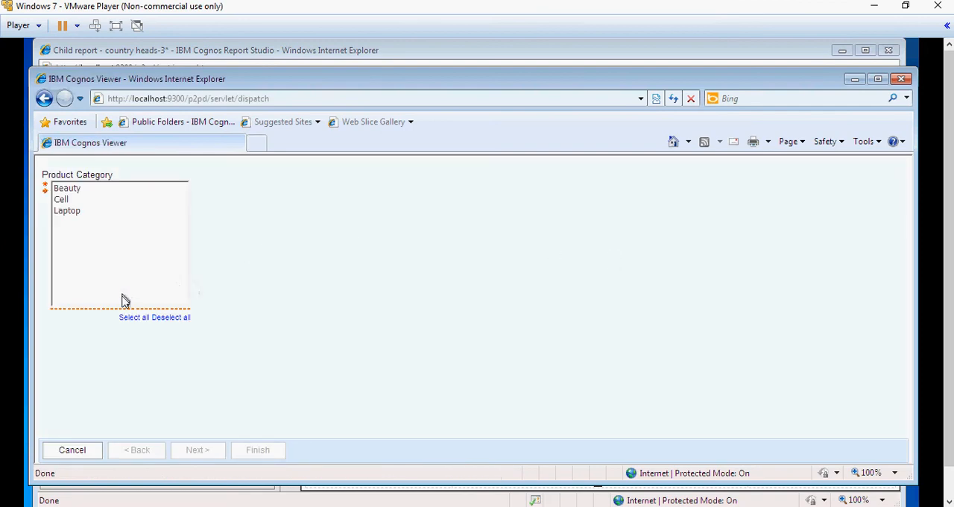
Step: Select all product categories, finish the prompt, review the output rows and close the viewer
click(134, 315)
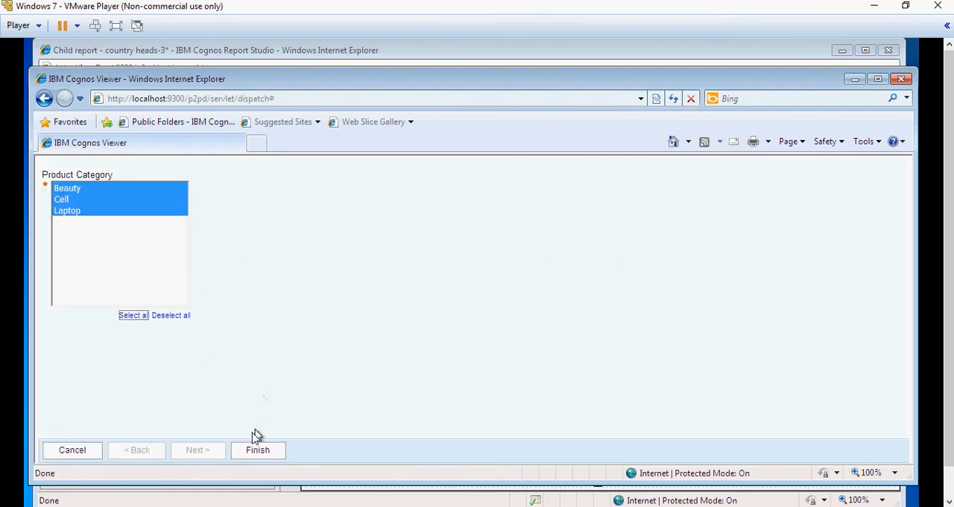
click(256, 450)
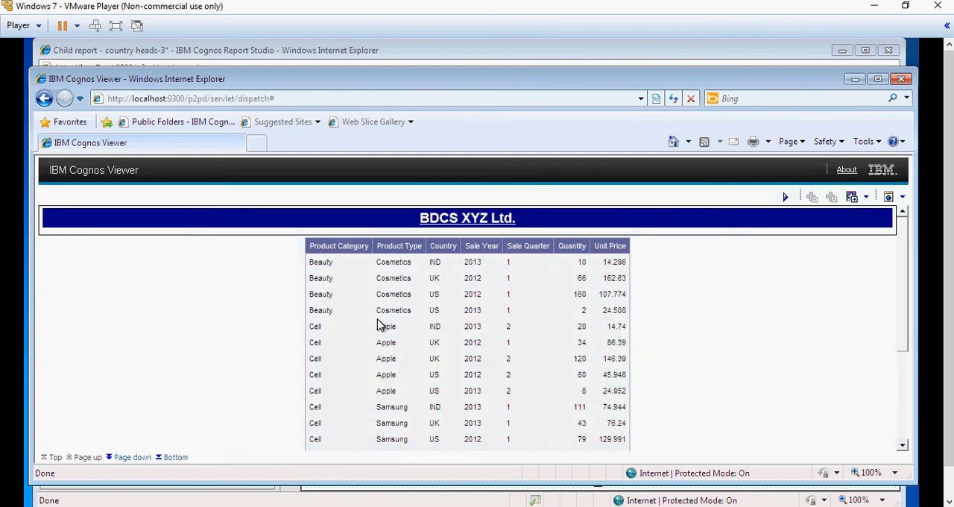
scroll(down, 3)
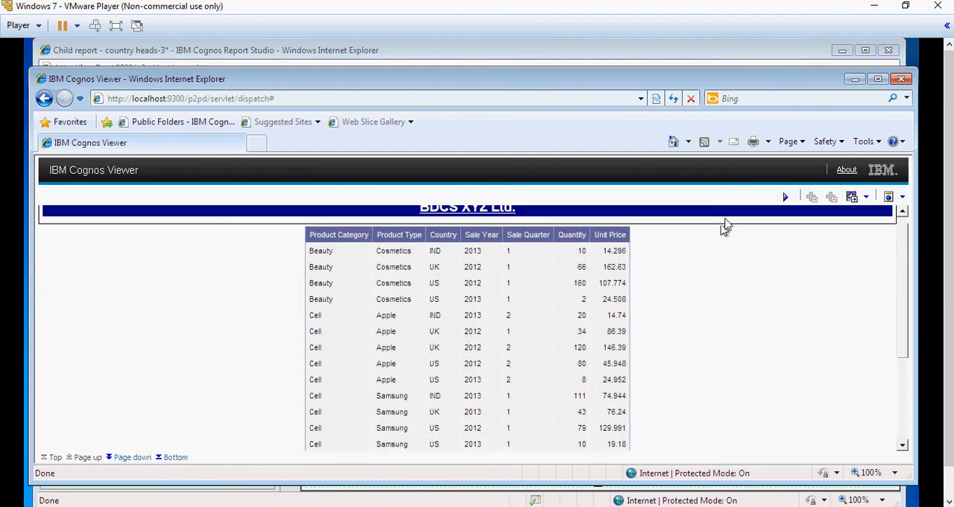
mouse_move(912, 104)
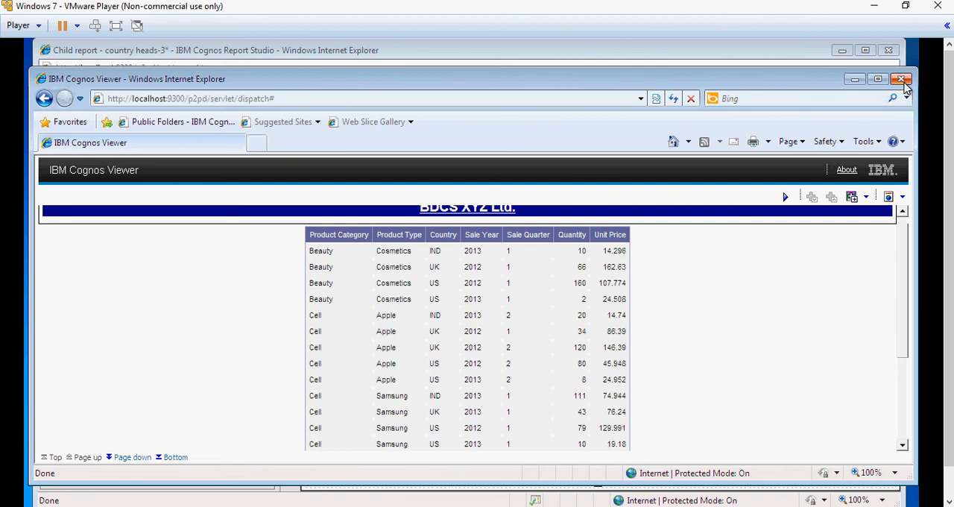
click(902, 79)
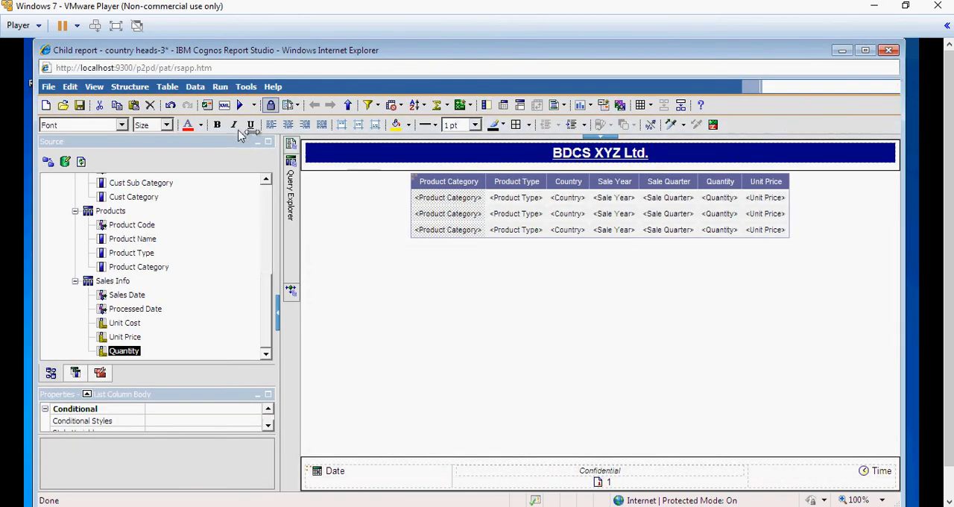
Step: Save the child report and open Country Heads-3 from Public Folders > Reports
click(79, 104)
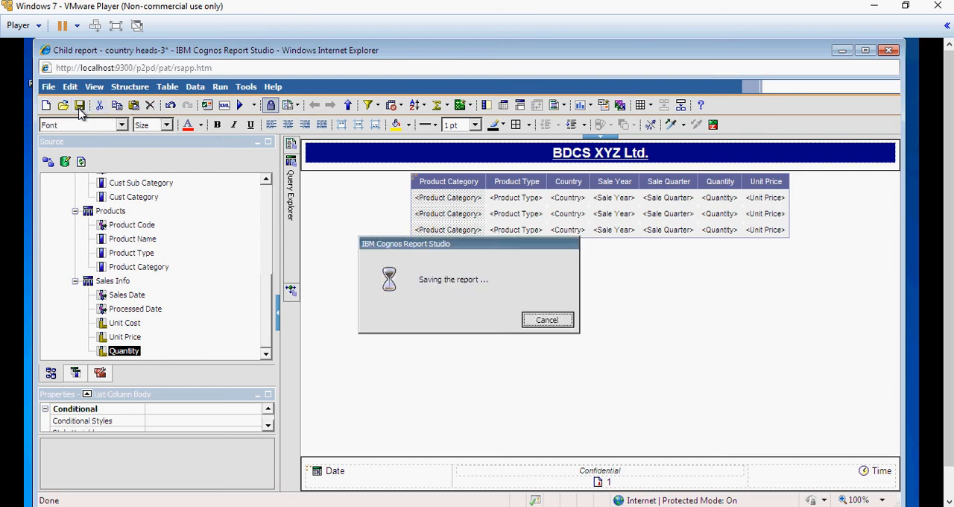
click(79, 104)
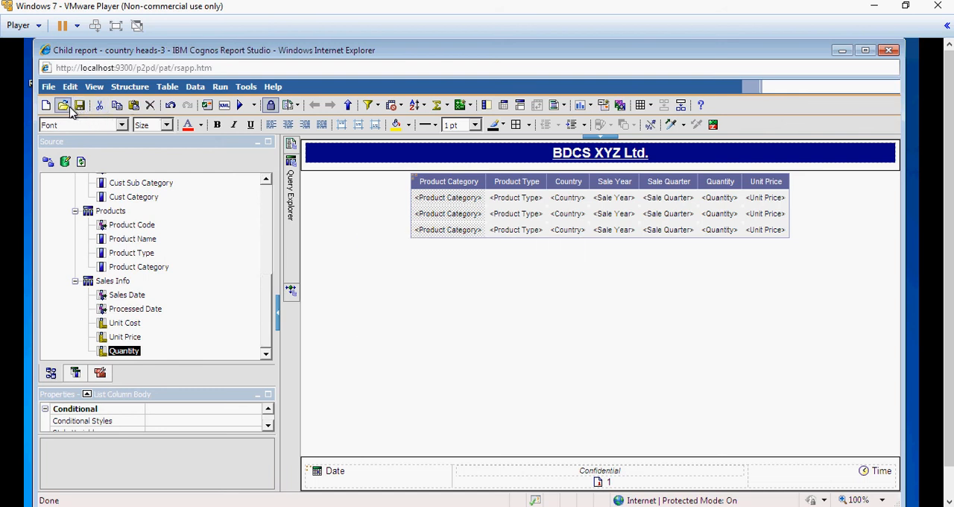
click(63, 105)
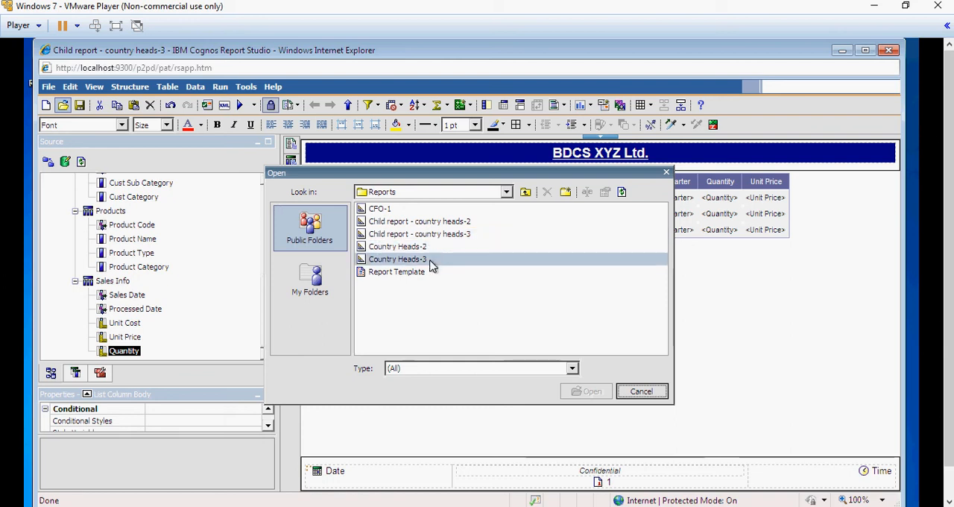
click(397, 259)
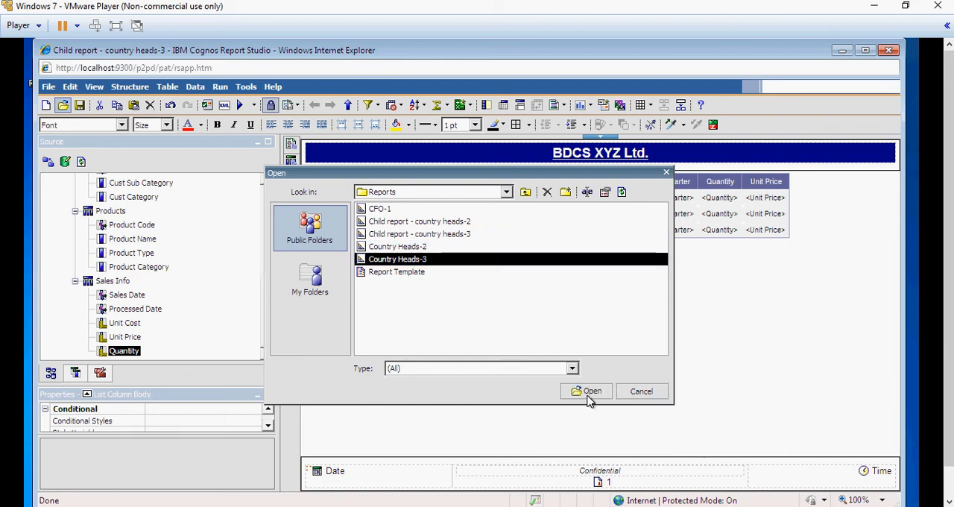
click(587, 390)
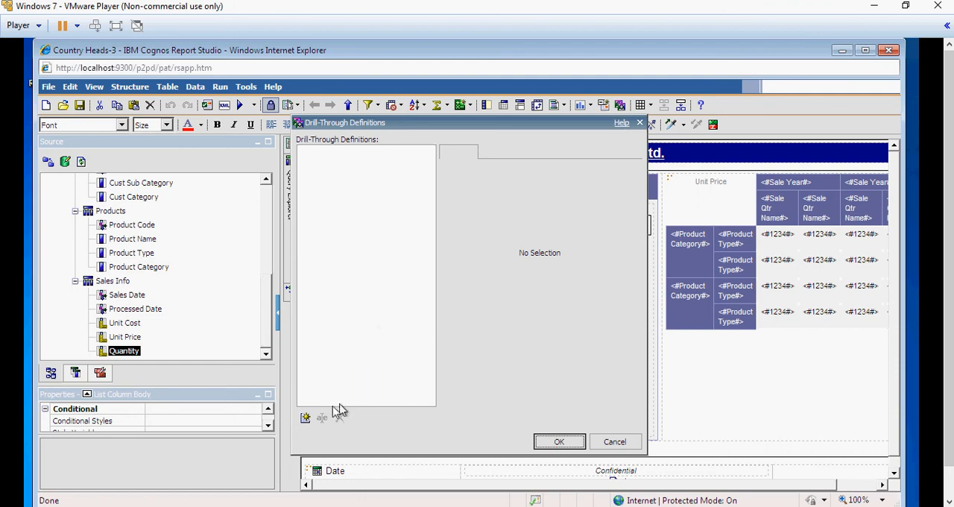
mouse_move(304, 417)
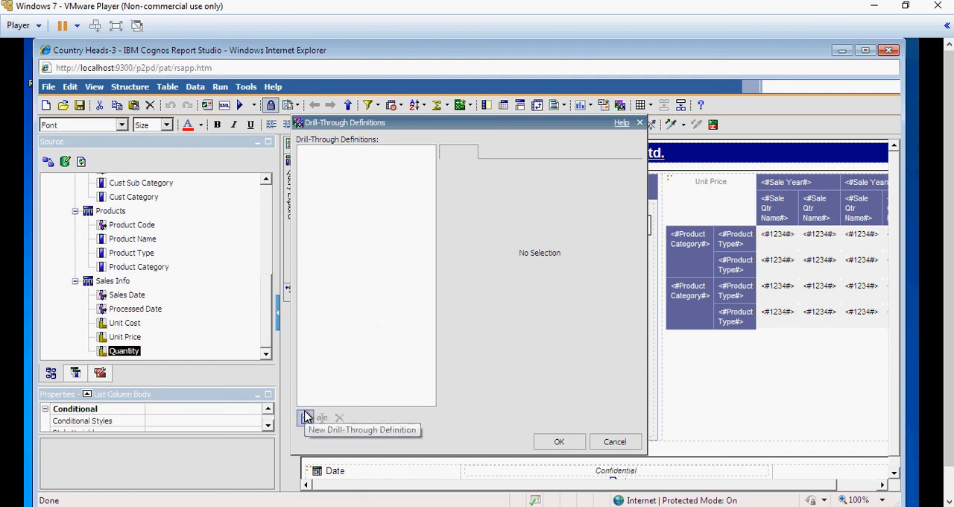
Step: Create a drill-through definition targeting 'Child report - country heads-3', set to open in a new window, and go to its parameters
click(304, 418)
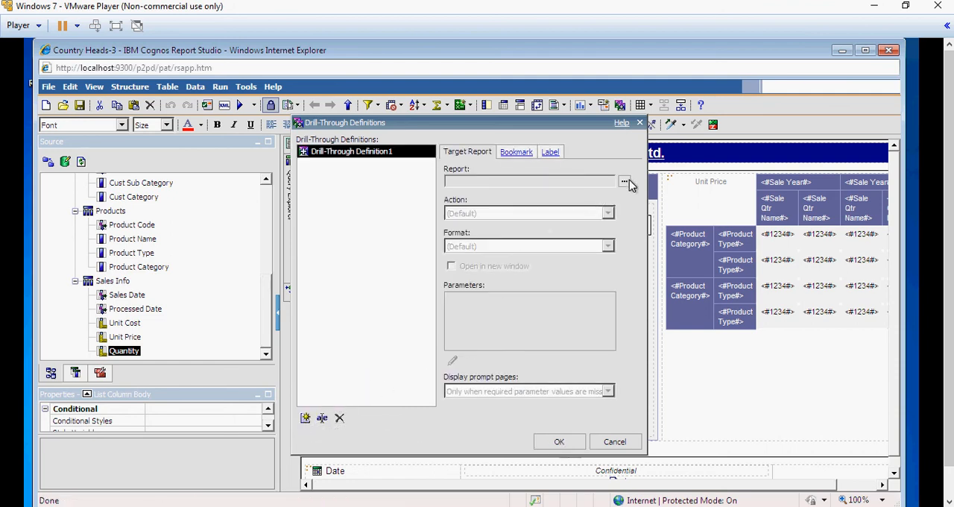
click(624, 182)
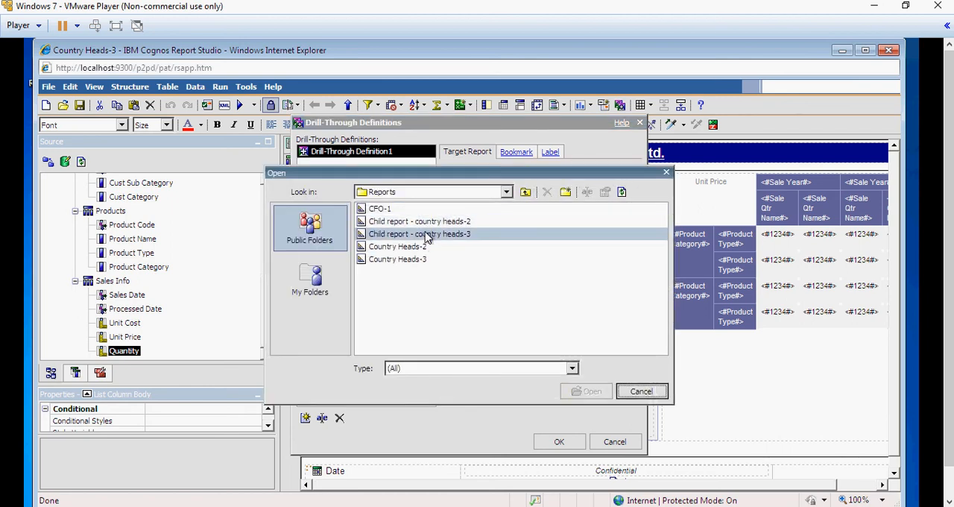
click(419, 232)
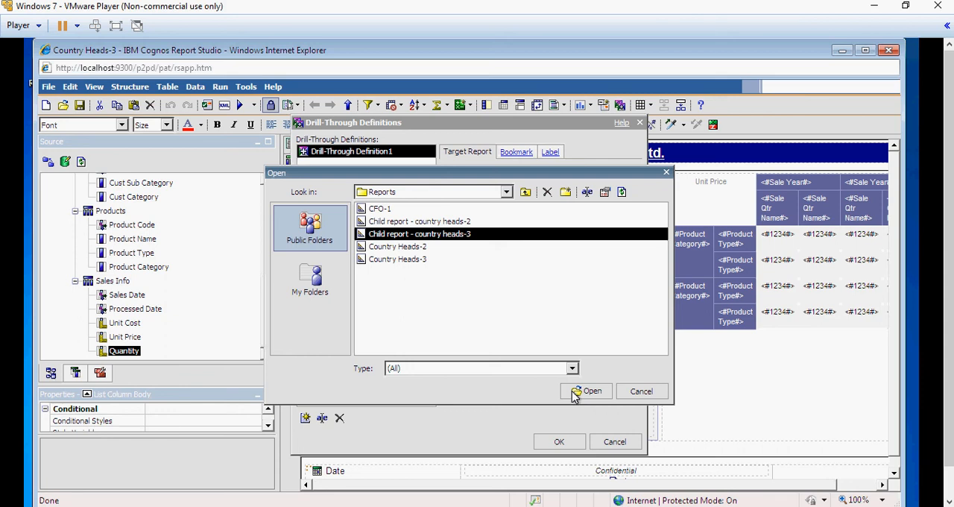
click(592, 390)
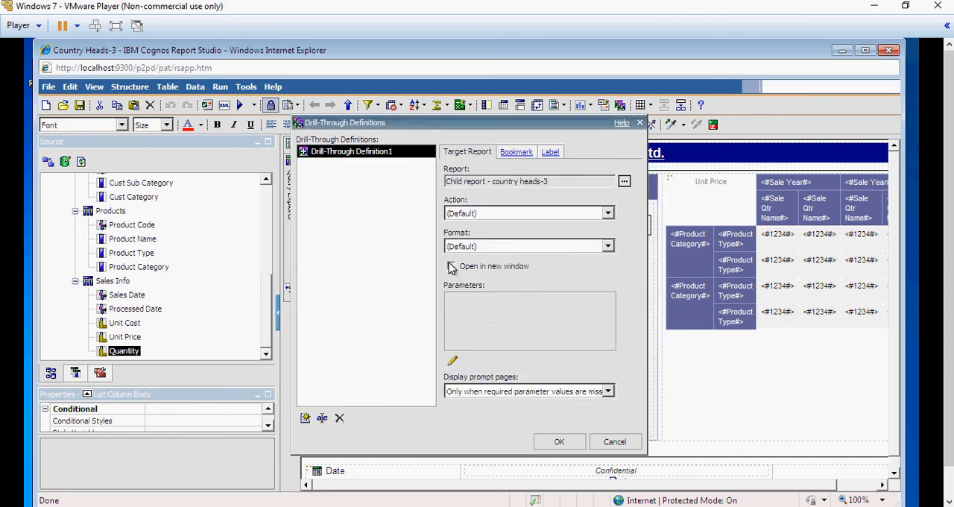
click(450, 266)
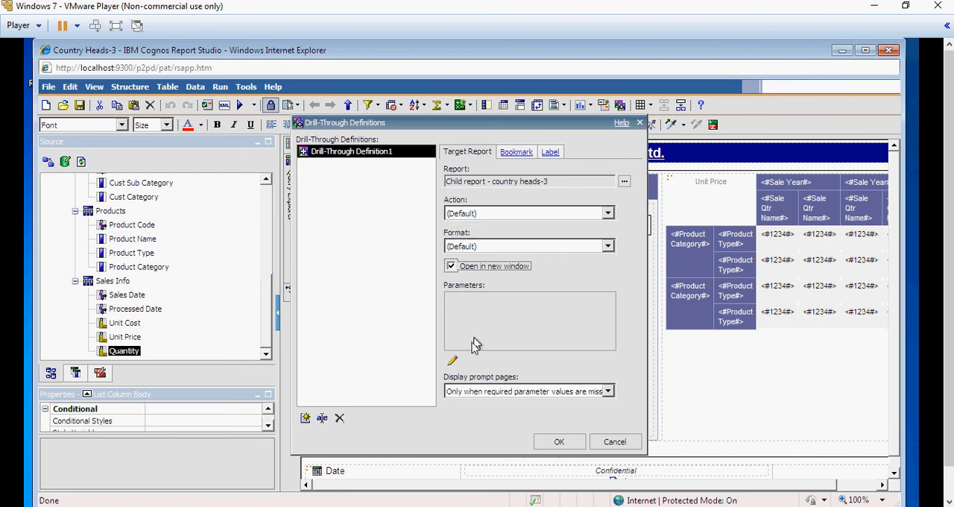
click(451, 361)
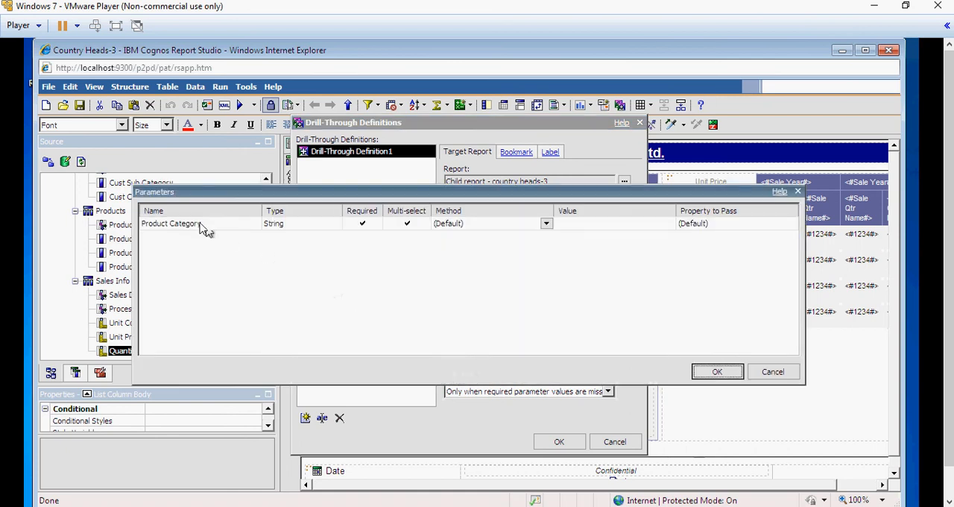
mouse_move(209, 226)
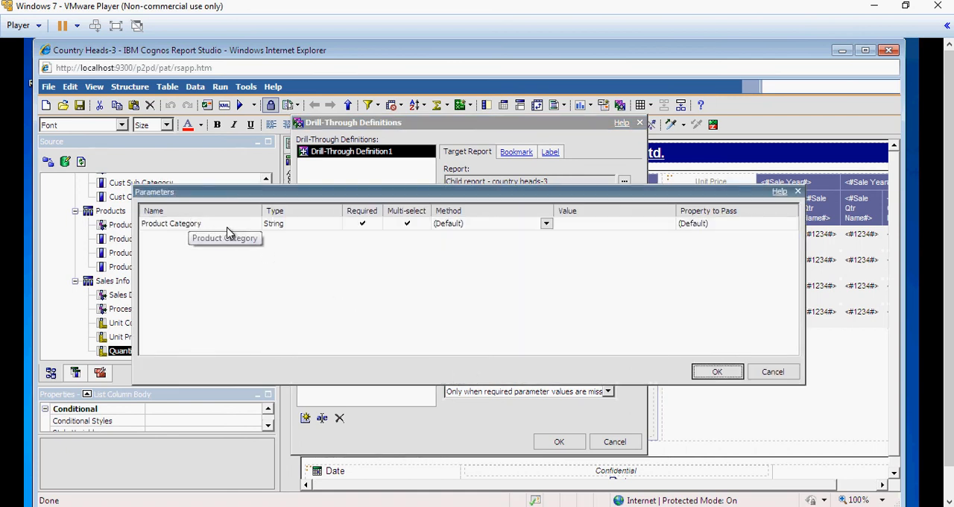
mouse_move(510, 231)
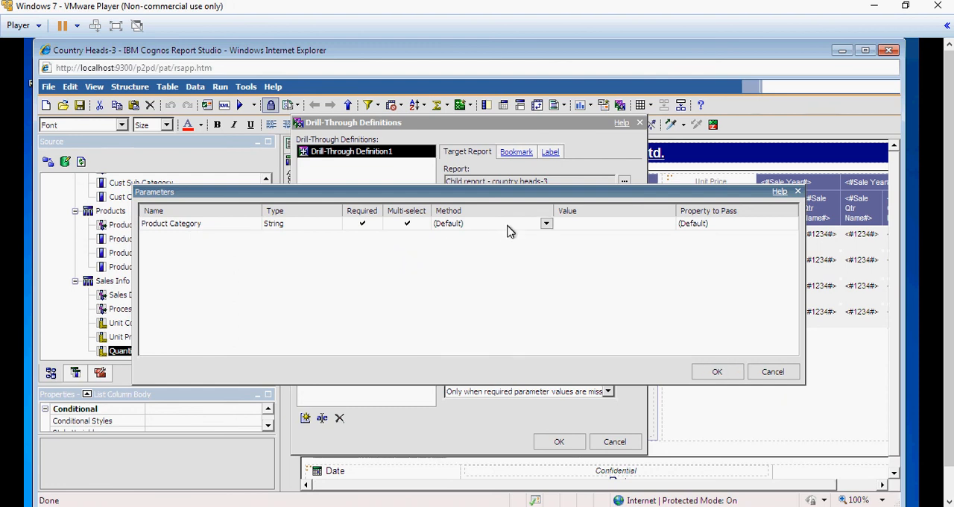
Step: Set the Product Category parameter to pass the Product Category data item value and confirm the definition
click(545, 224)
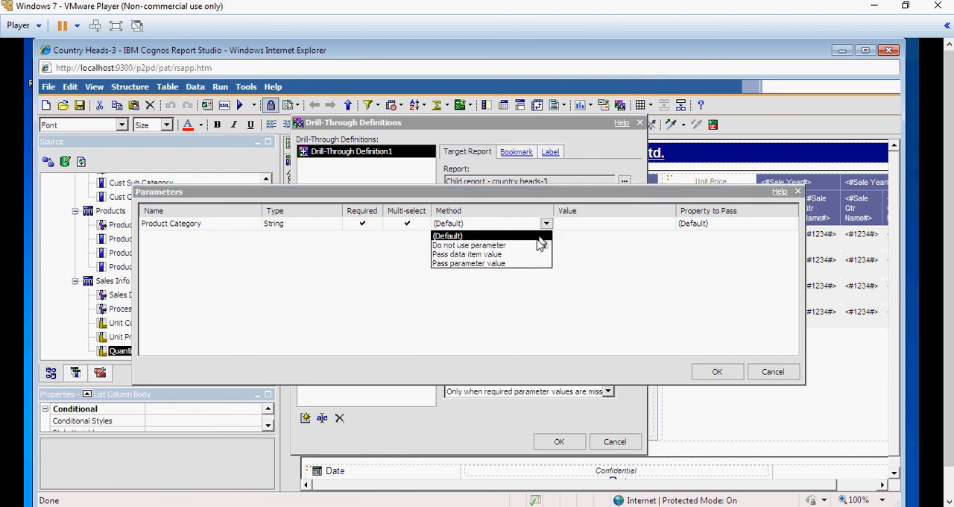
click(468, 253)
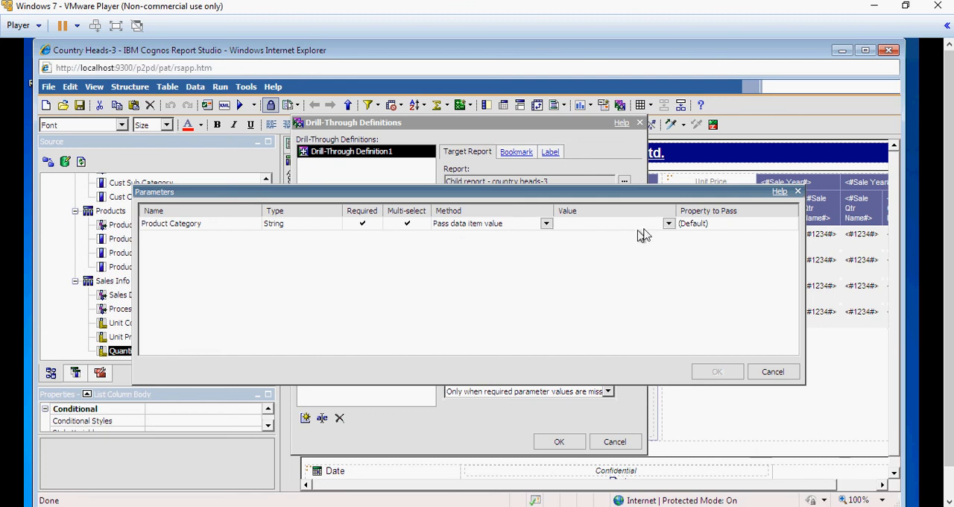
click(668, 223)
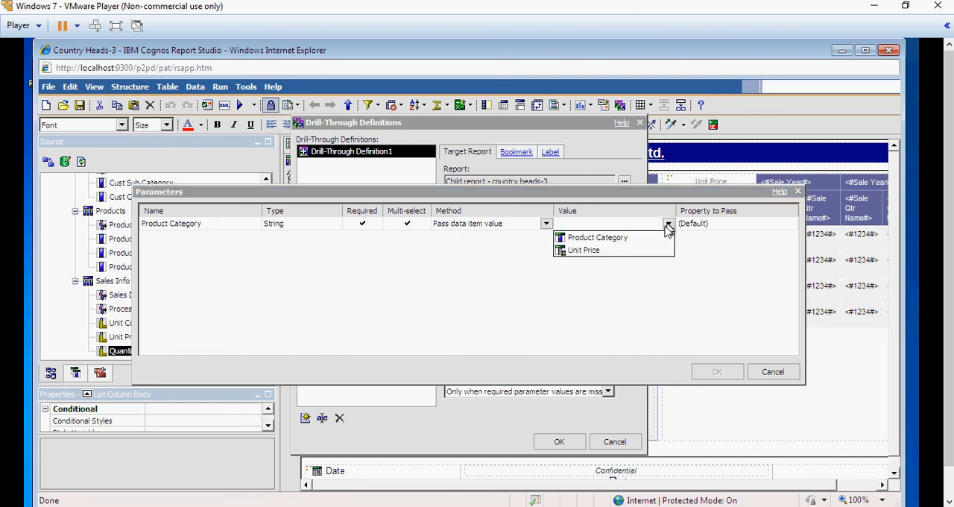
click(596, 237)
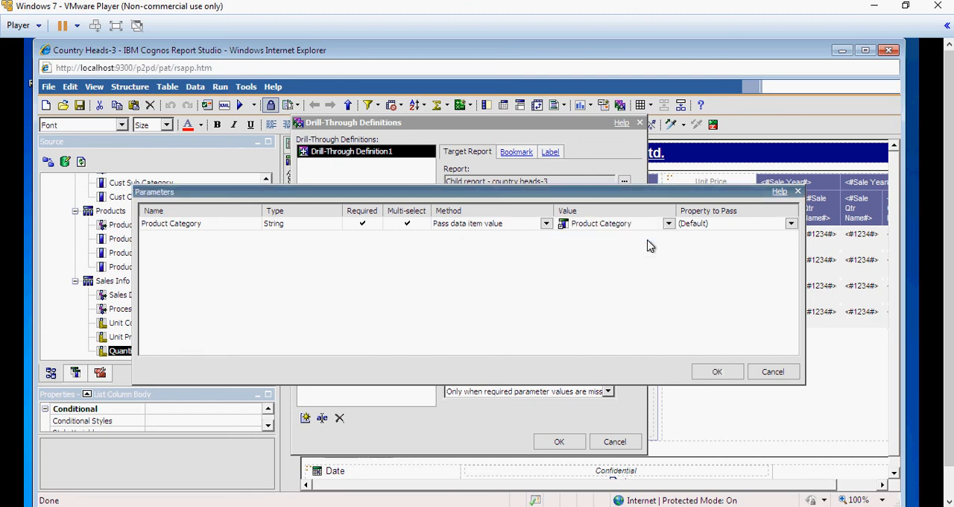
click(715, 371)
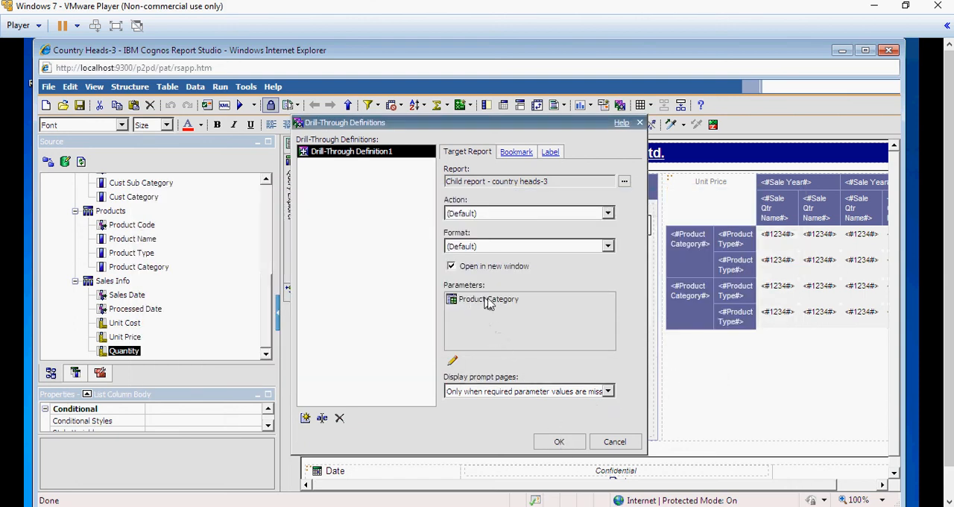
click(559, 441)
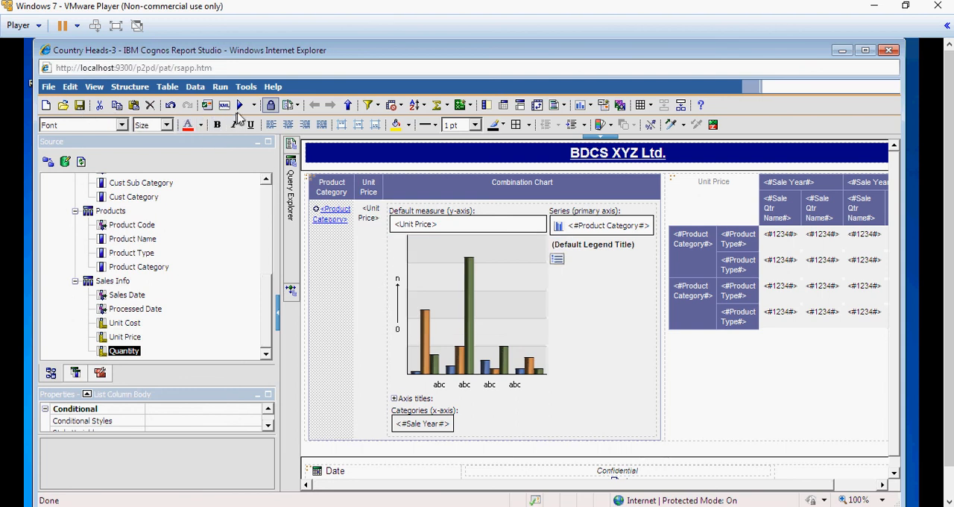
click(239, 105)
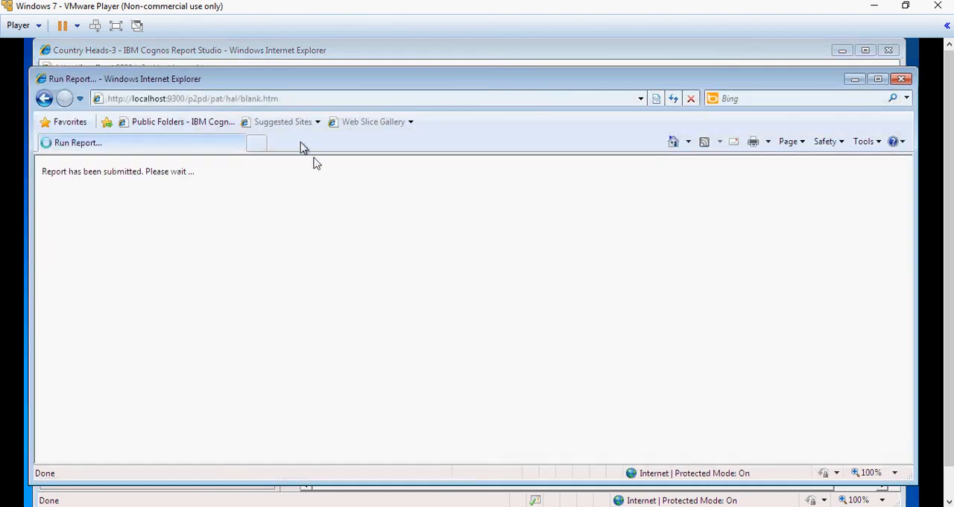
mouse_move(315, 319)
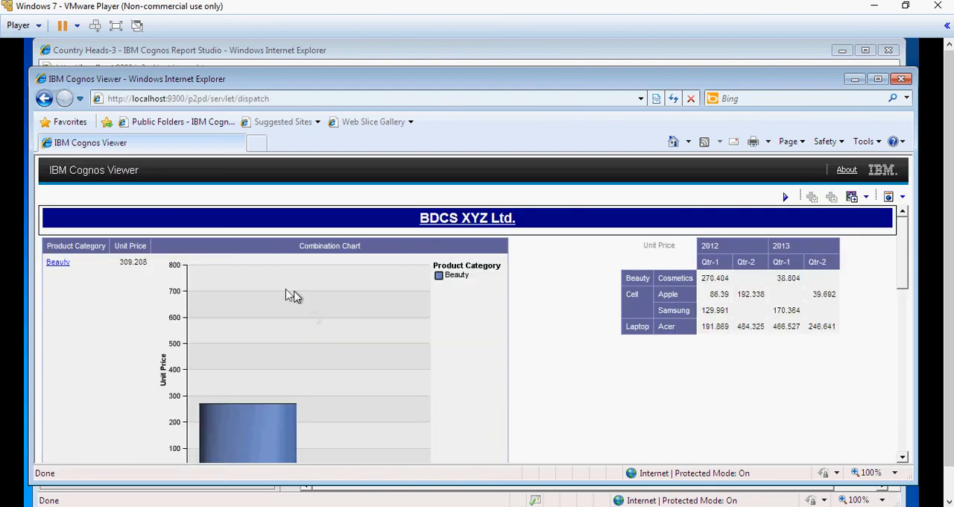
mouse_move(67, 272)
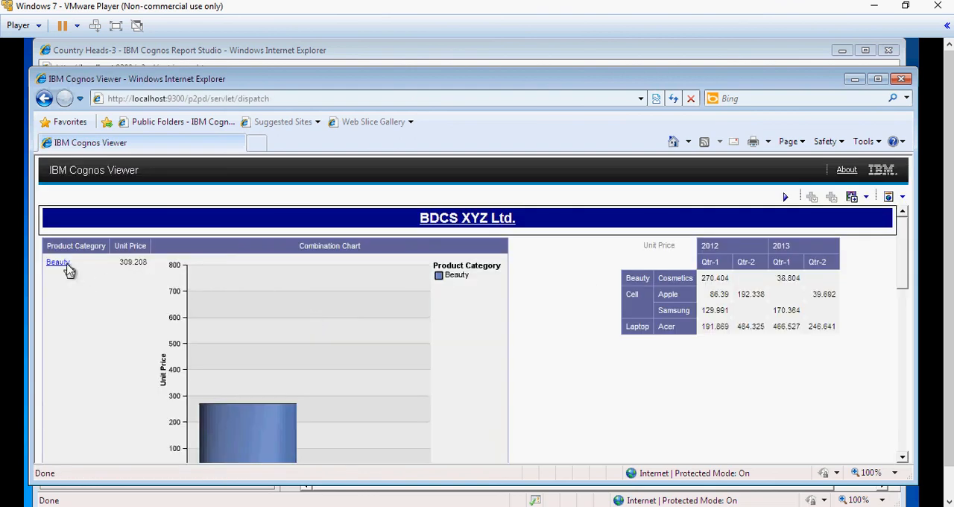
click(57, 262)
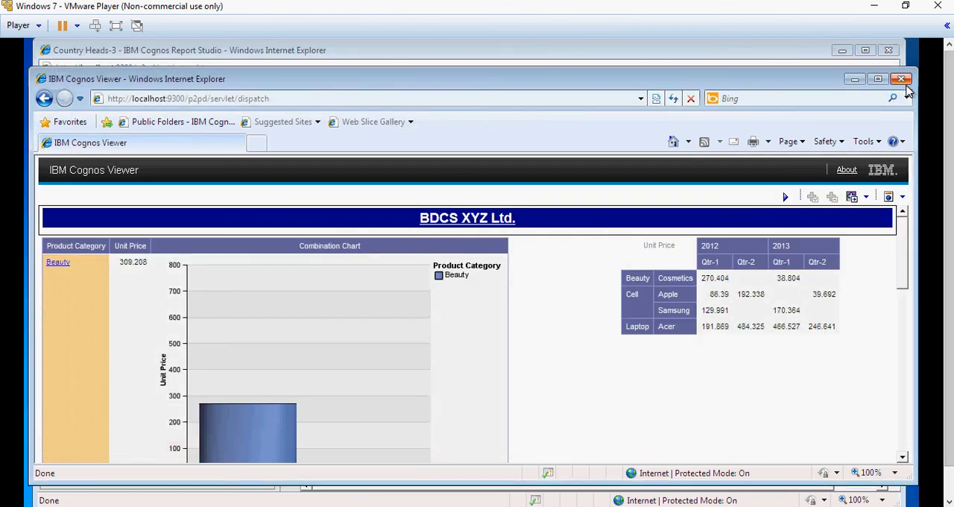
click(900, 79)
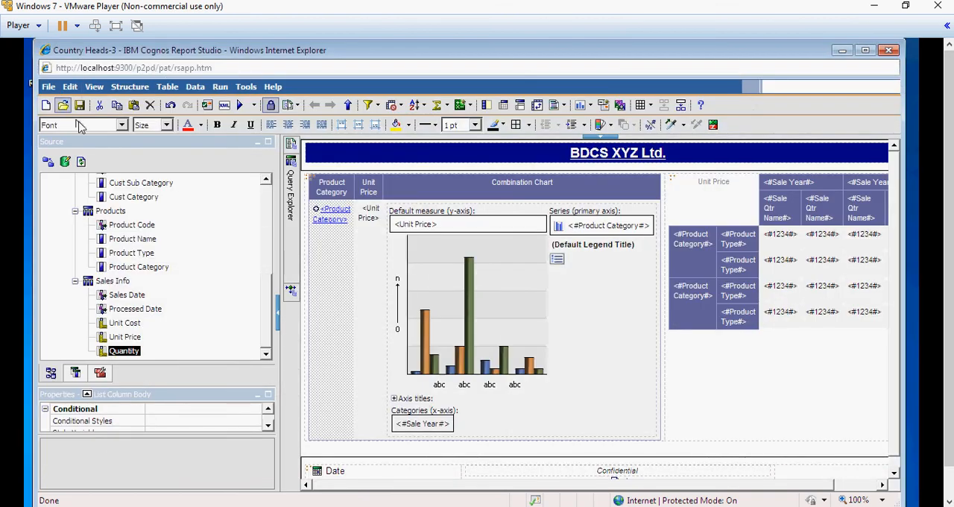
Step: Bring the project notes document to section 4, the Country Heads -4 task instructions
click(63, 105)
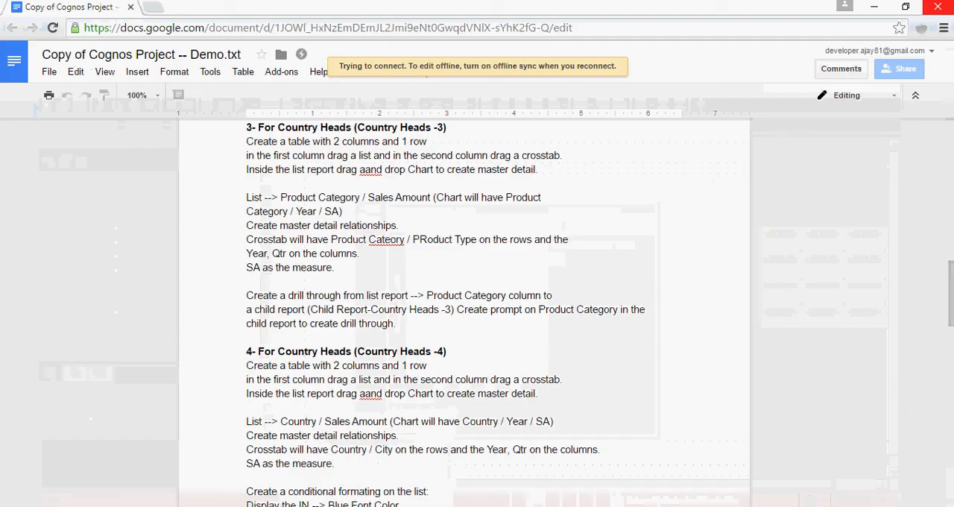
scroll(down, 3)
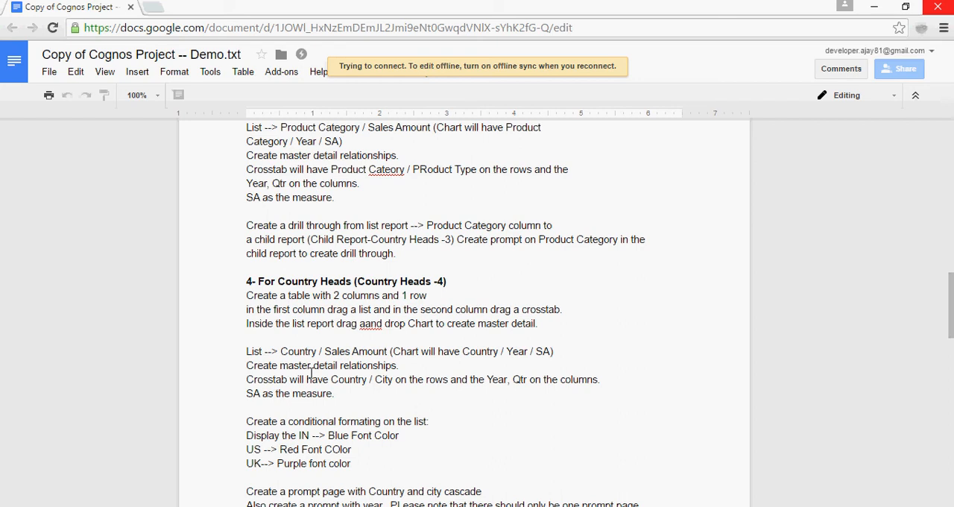
scroll(down, 3)
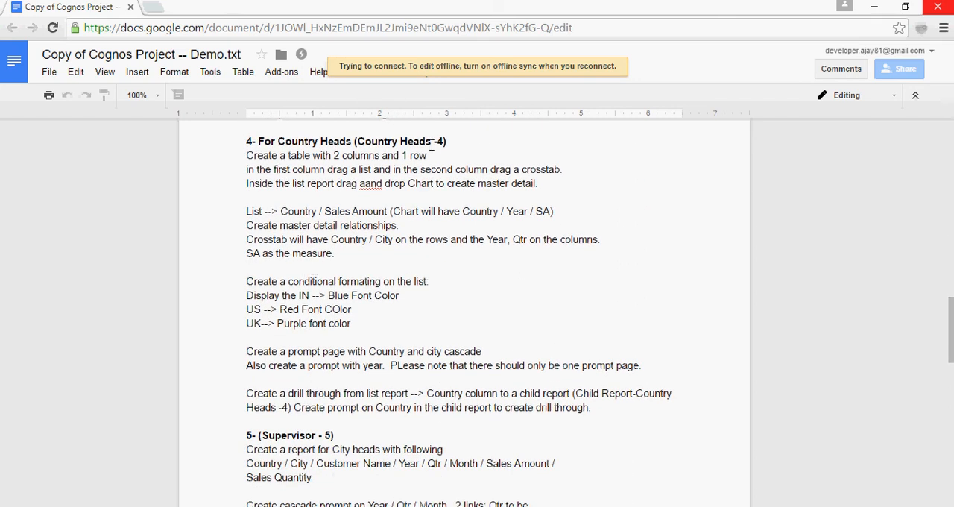
mouse_move(491, 298)
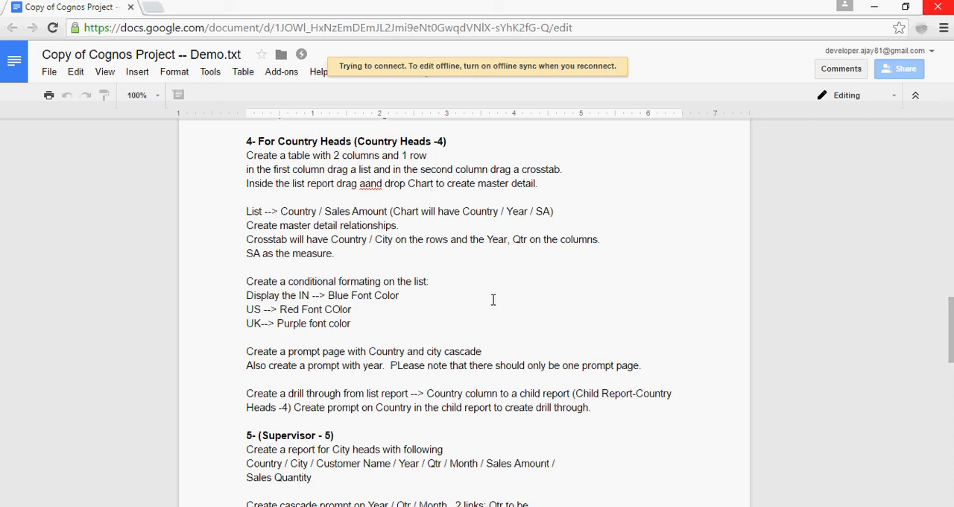